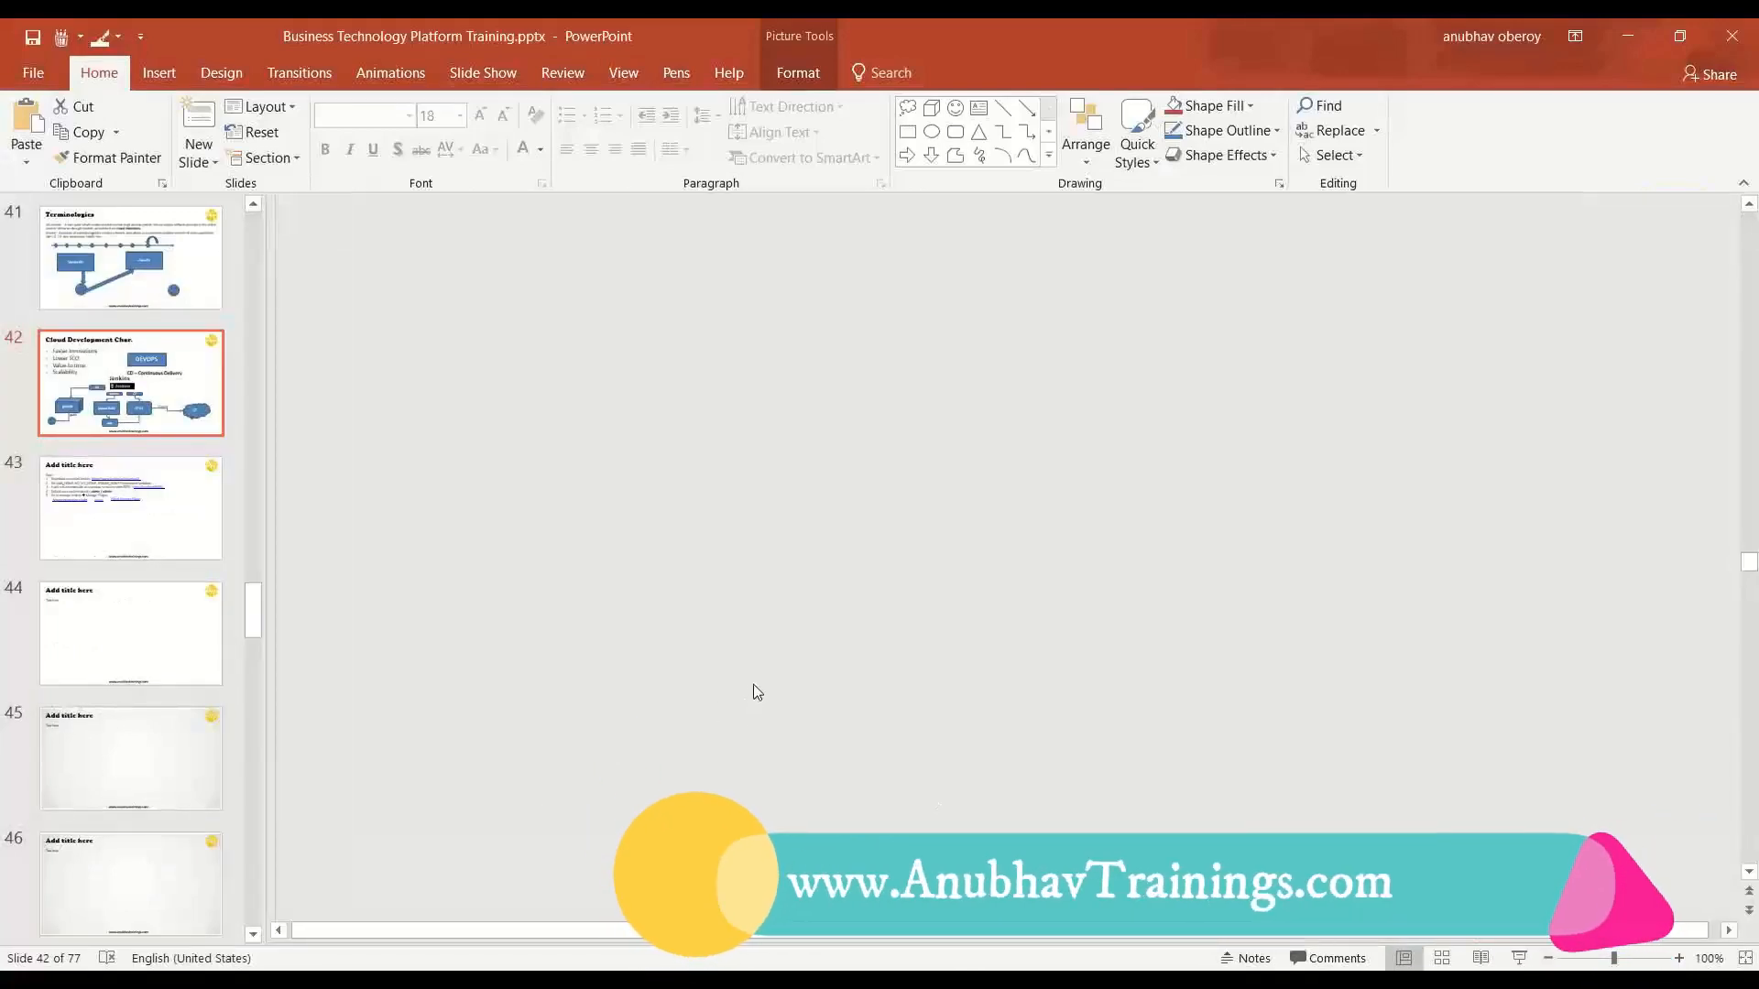
Step: Review the Jenkins setup-steps and continuous delivery slides, then start configuring the MyAutomation job
click(130, 510)
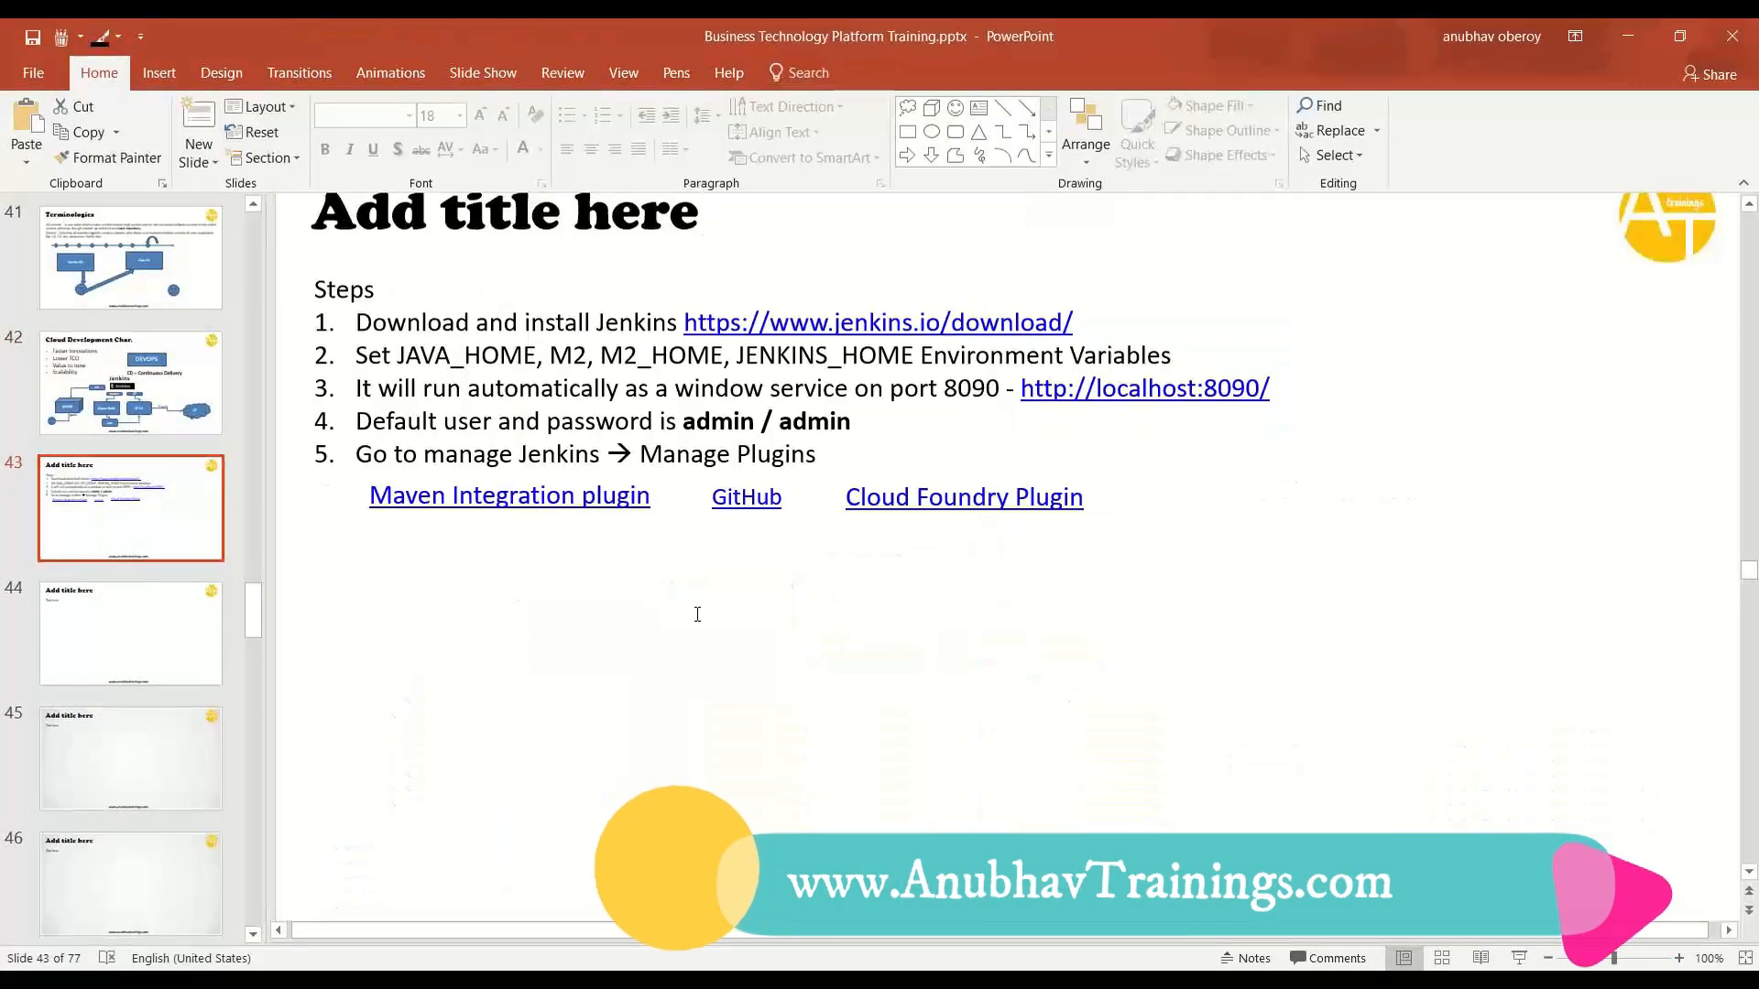
click(131, 383)
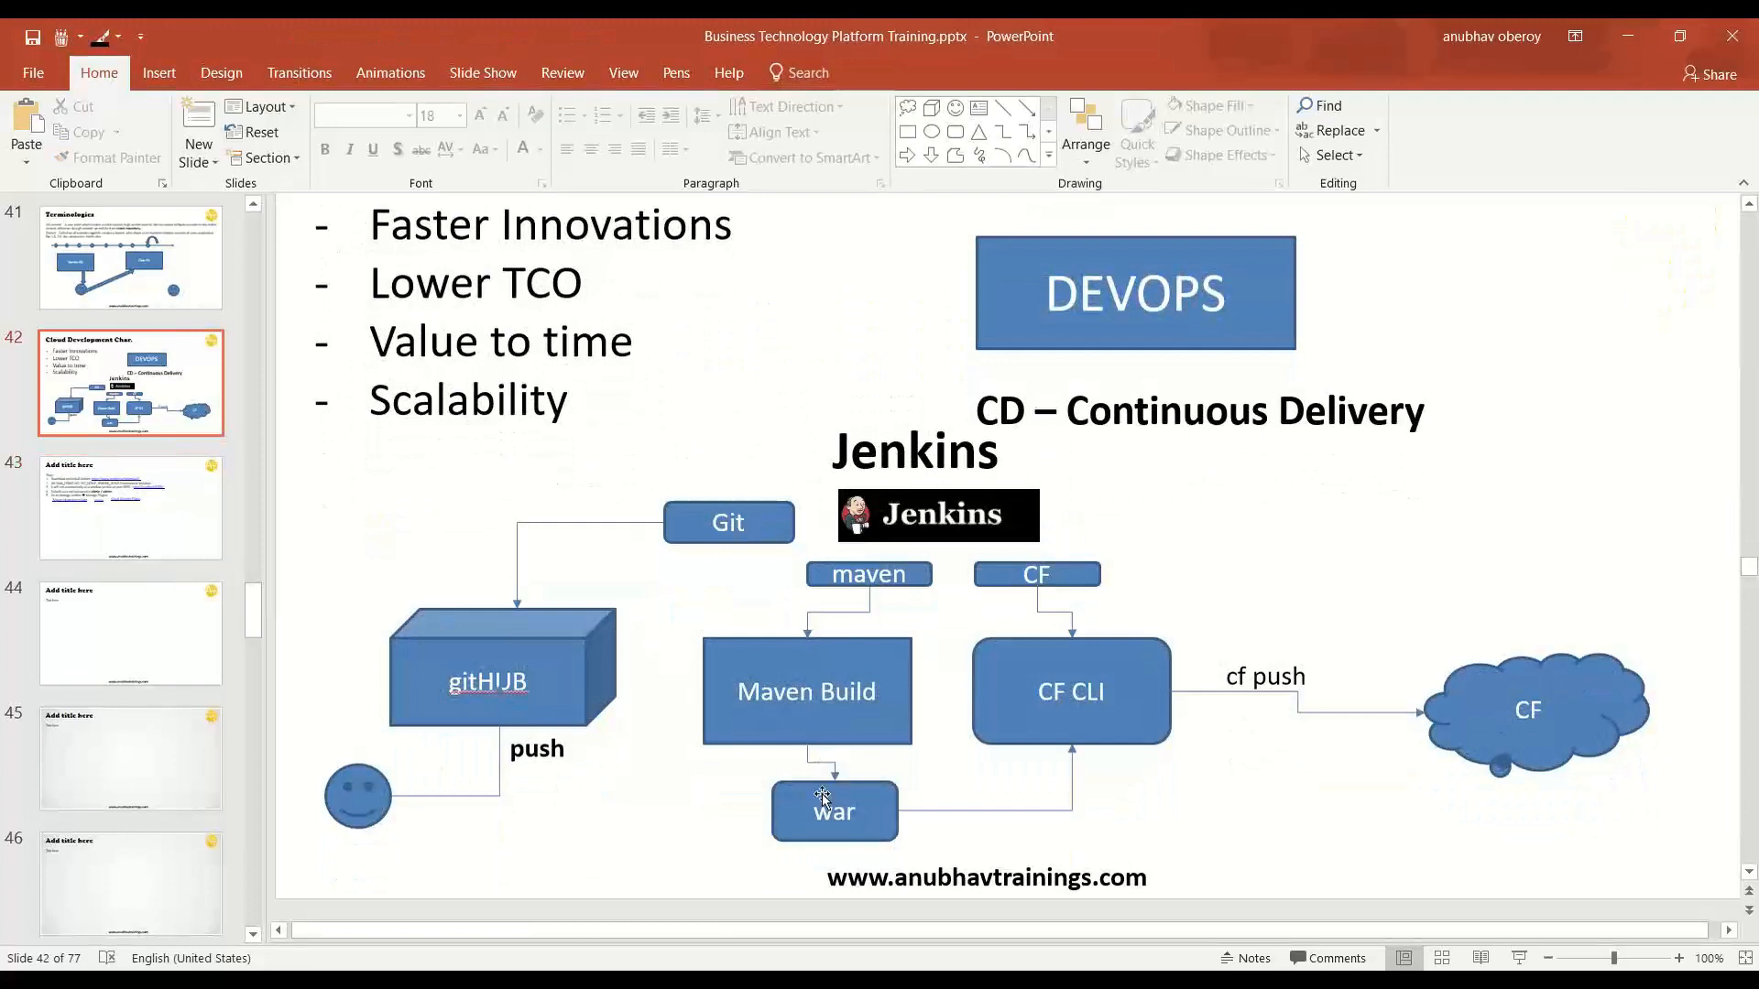
mouse_move(1143, 532)
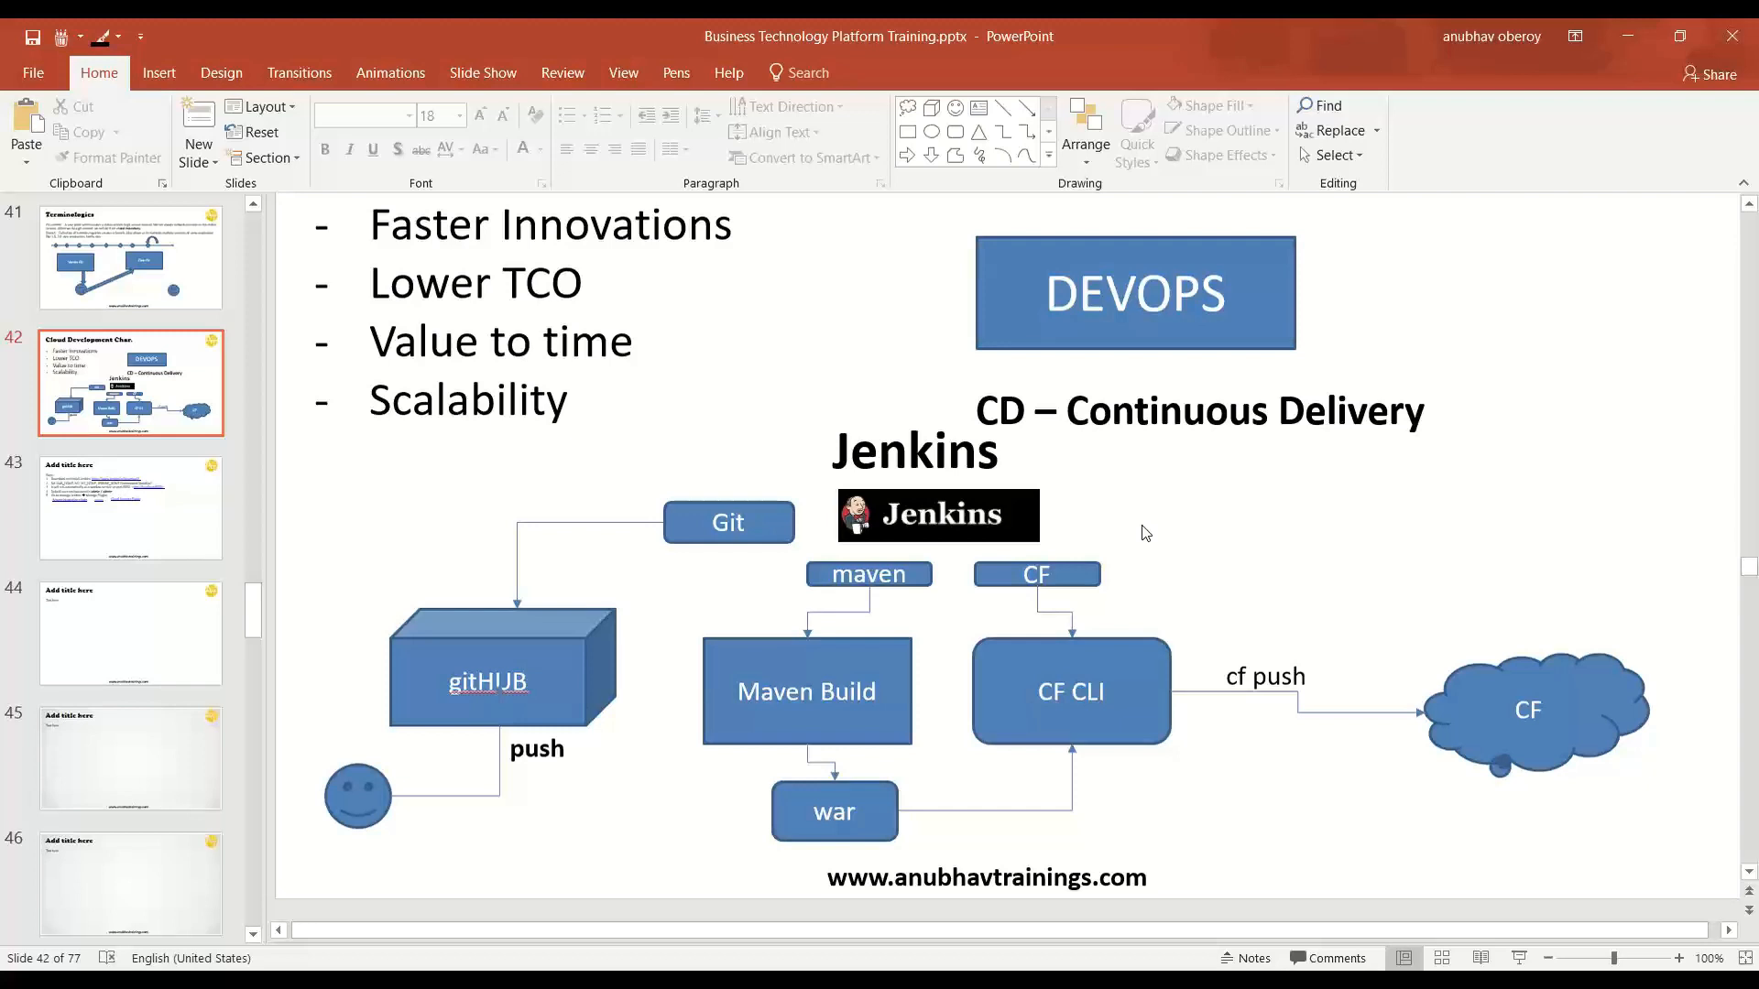
mouse_move(1136, 527)
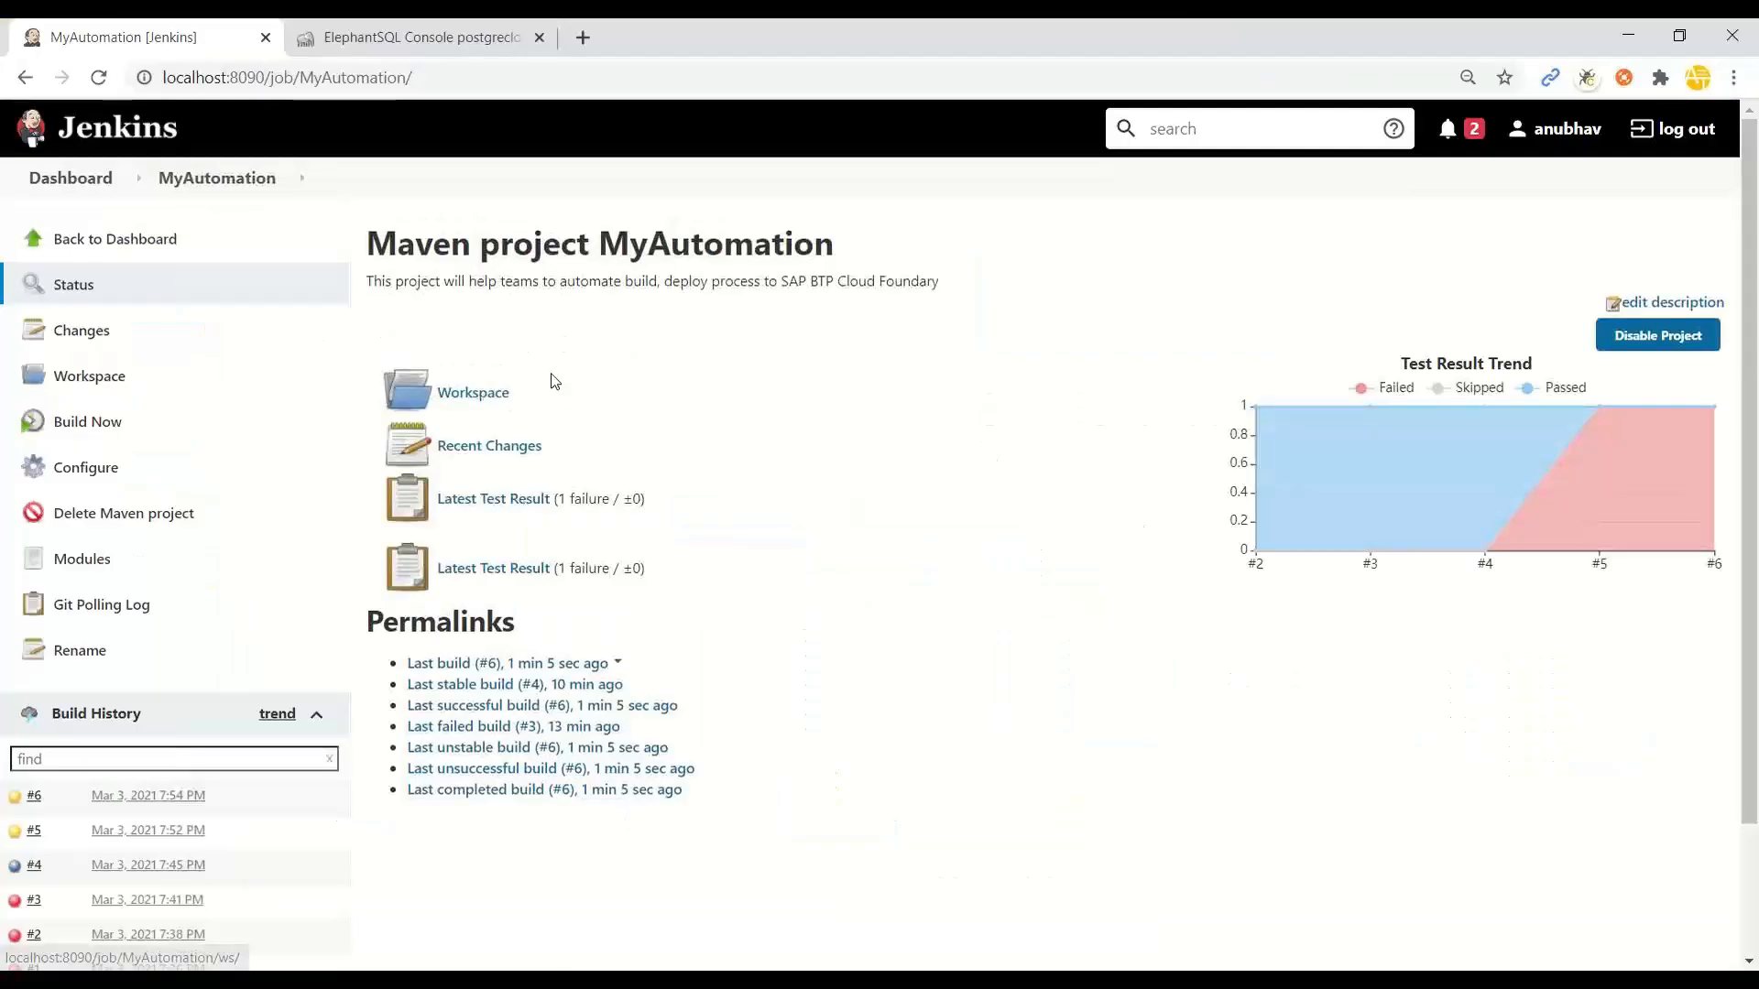
mouse_move(207, 186)
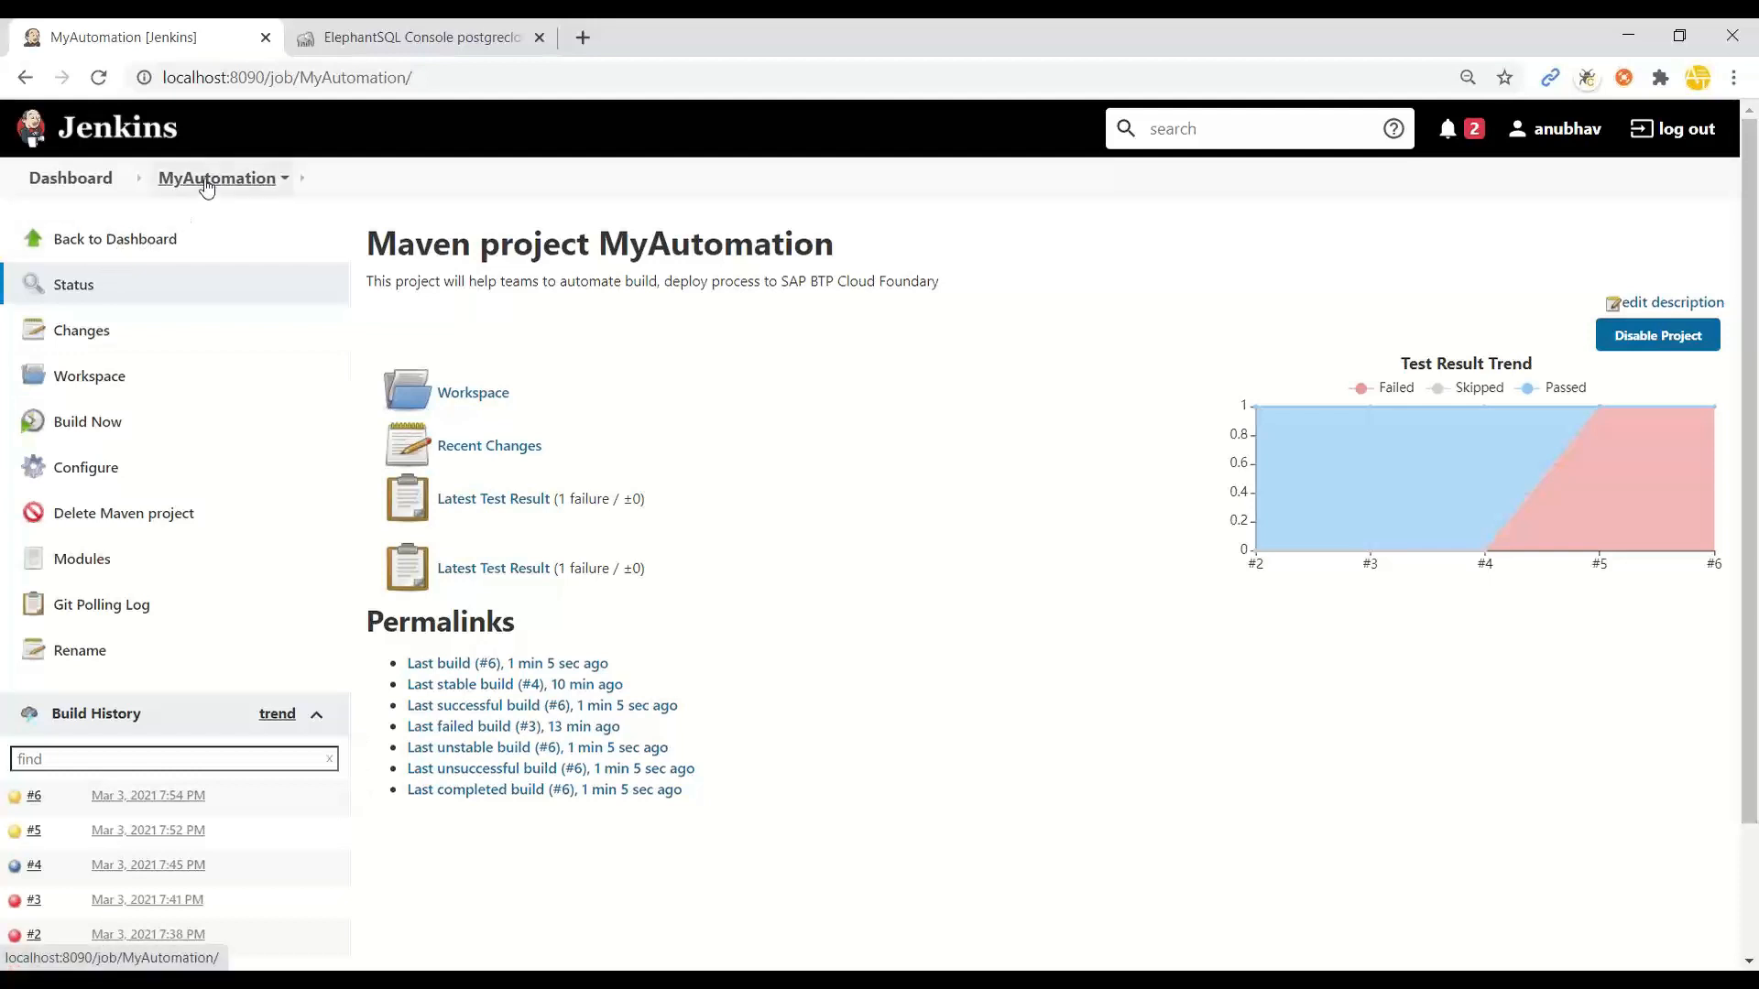
click(84, 467)
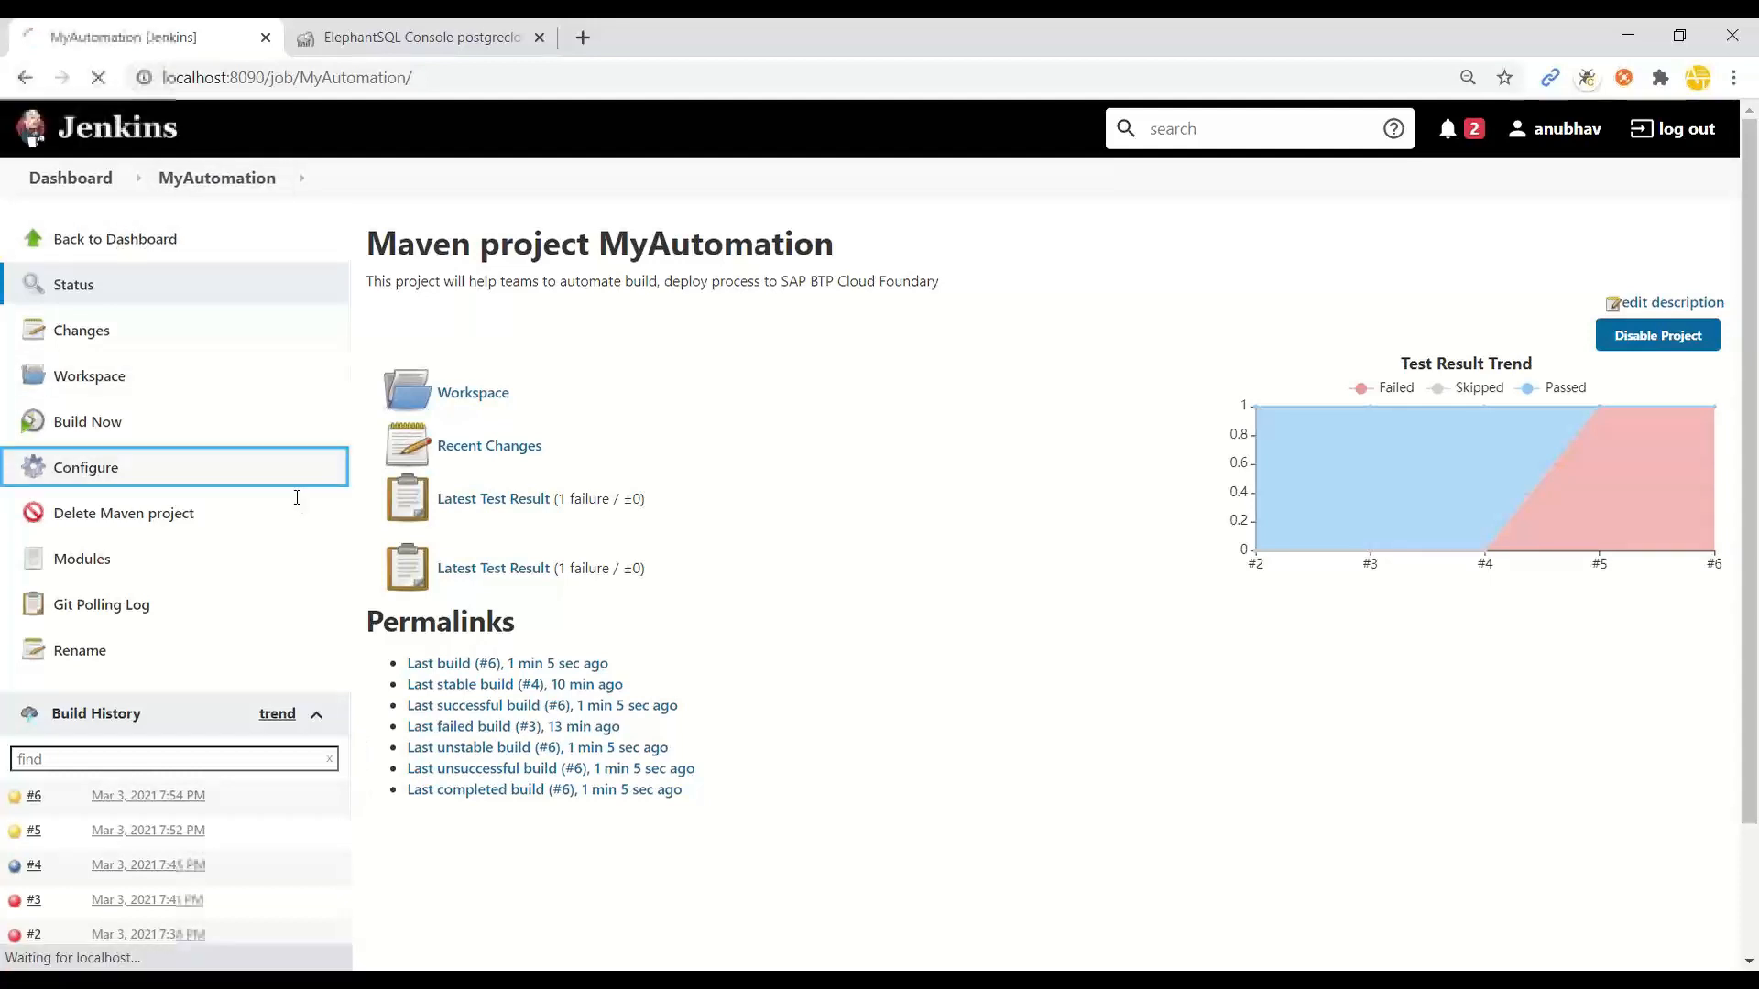
Step: Review MyAutomation's Git repository, every-minute Poll SCM schedule and Maven build goals
click(84, 467)
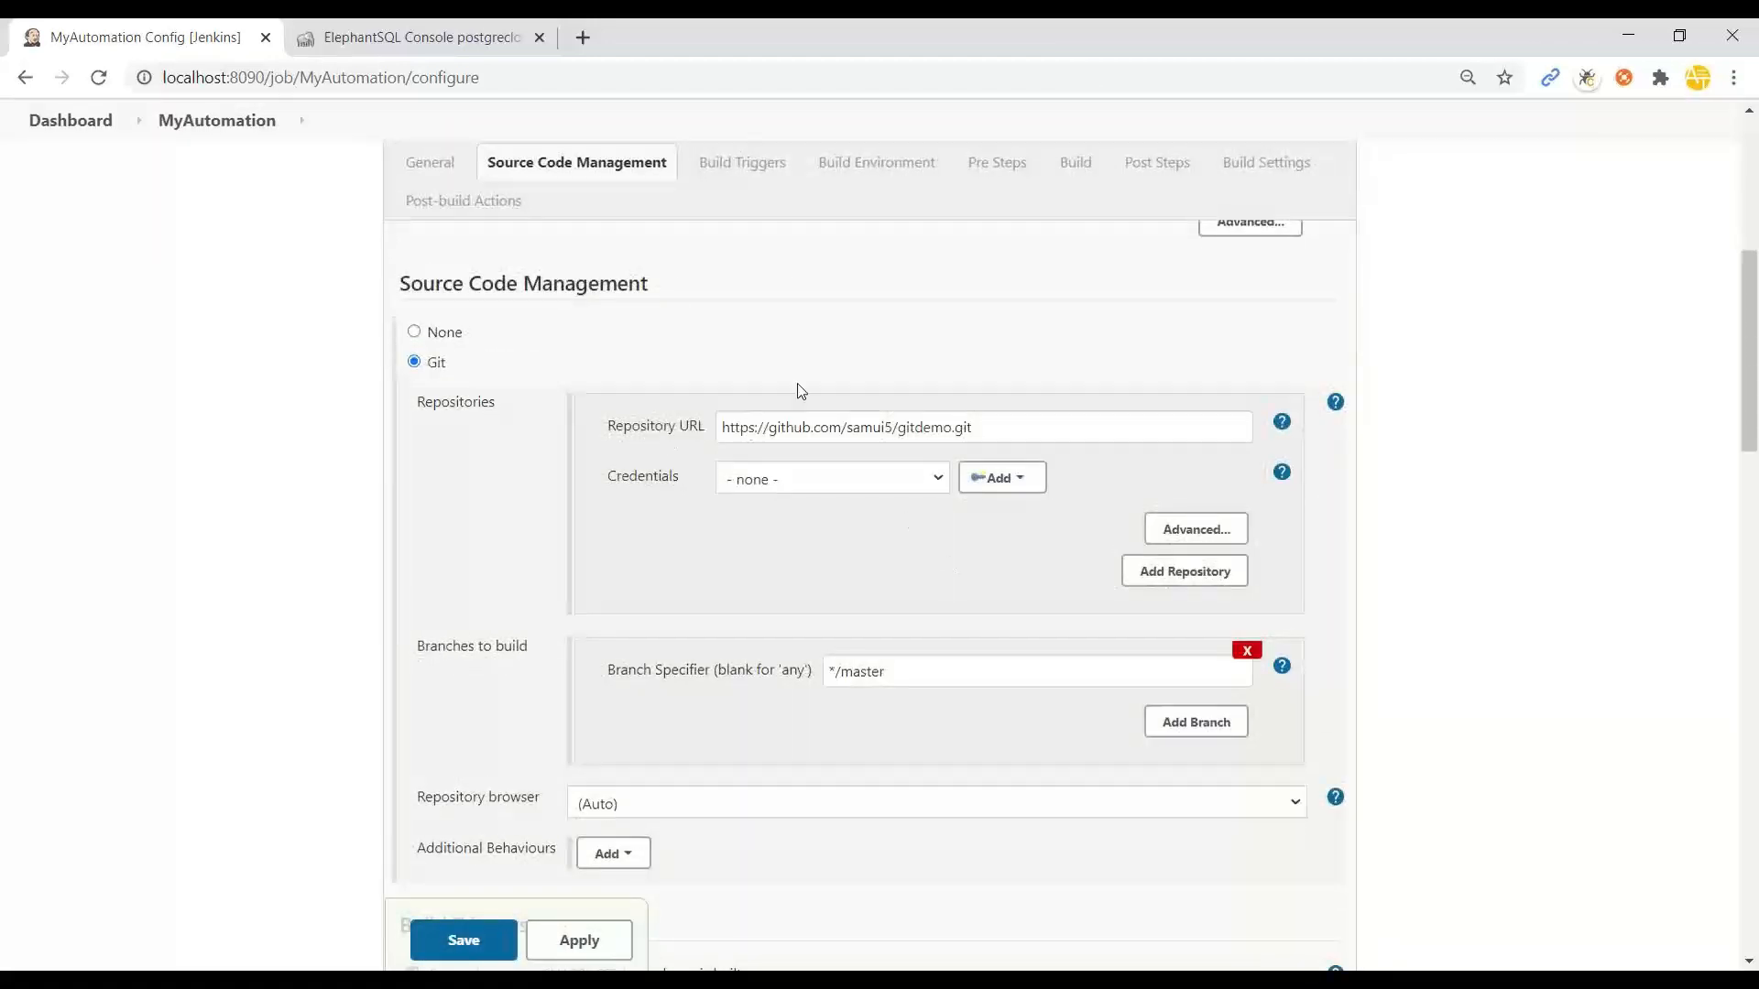
click(740, 161)
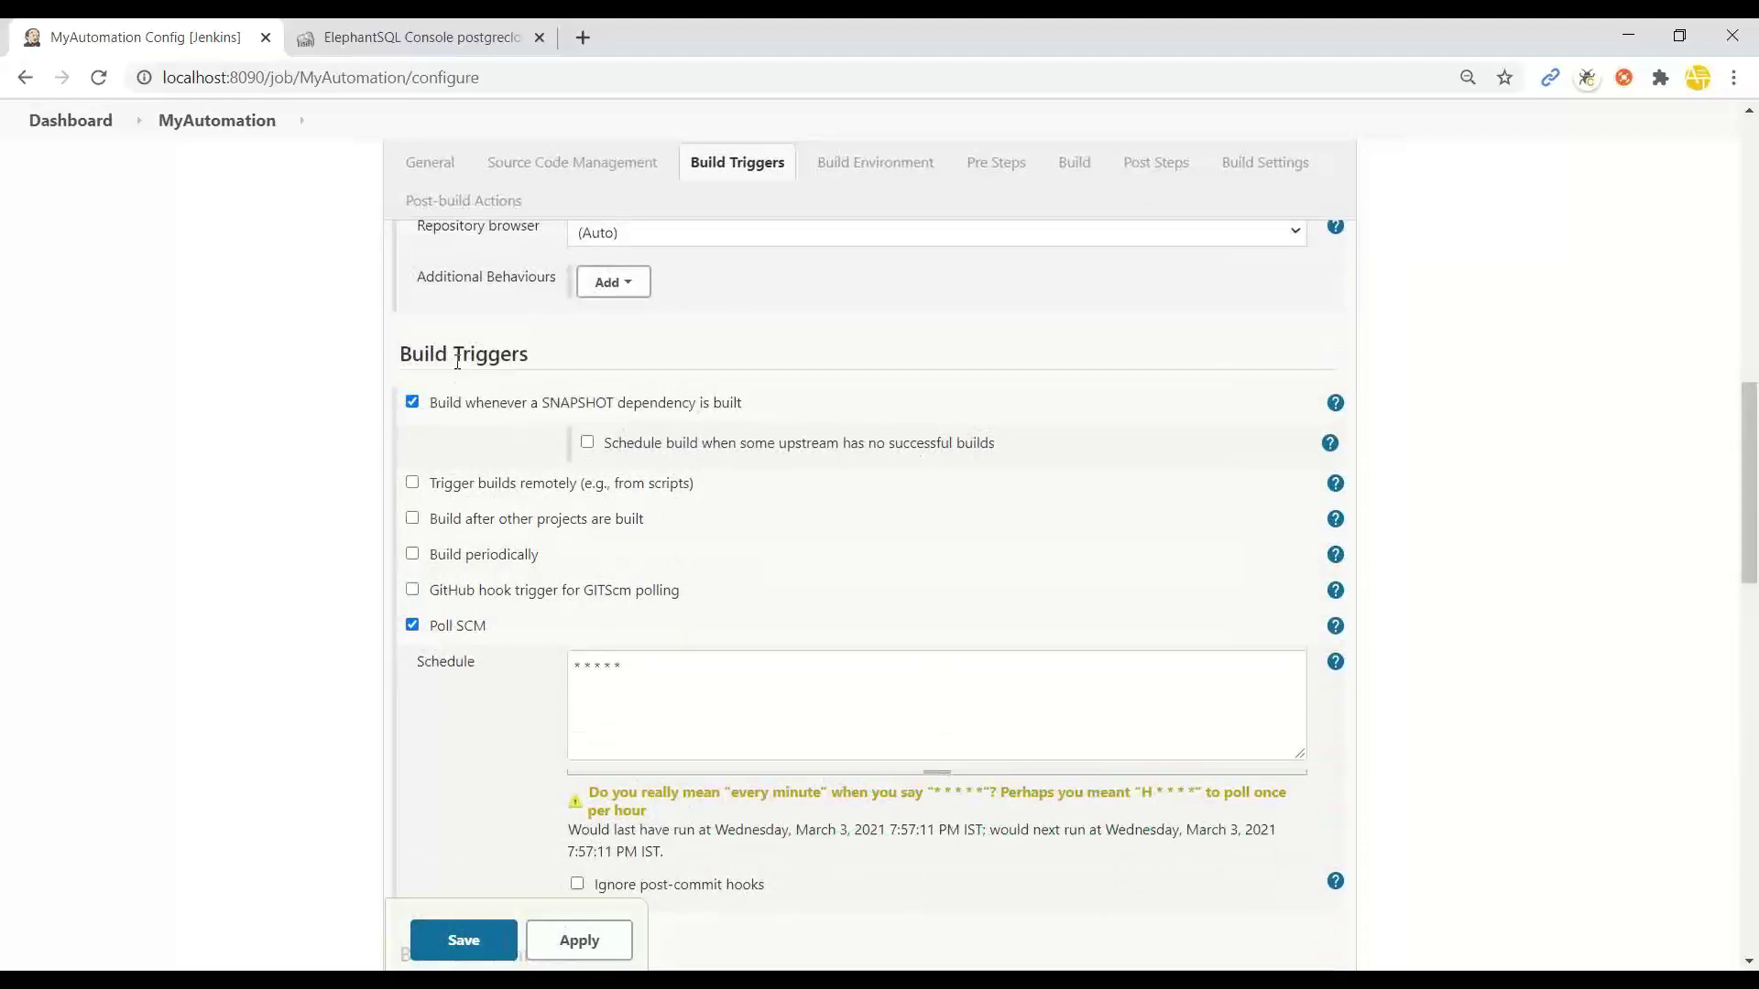
scroll(down, 3)
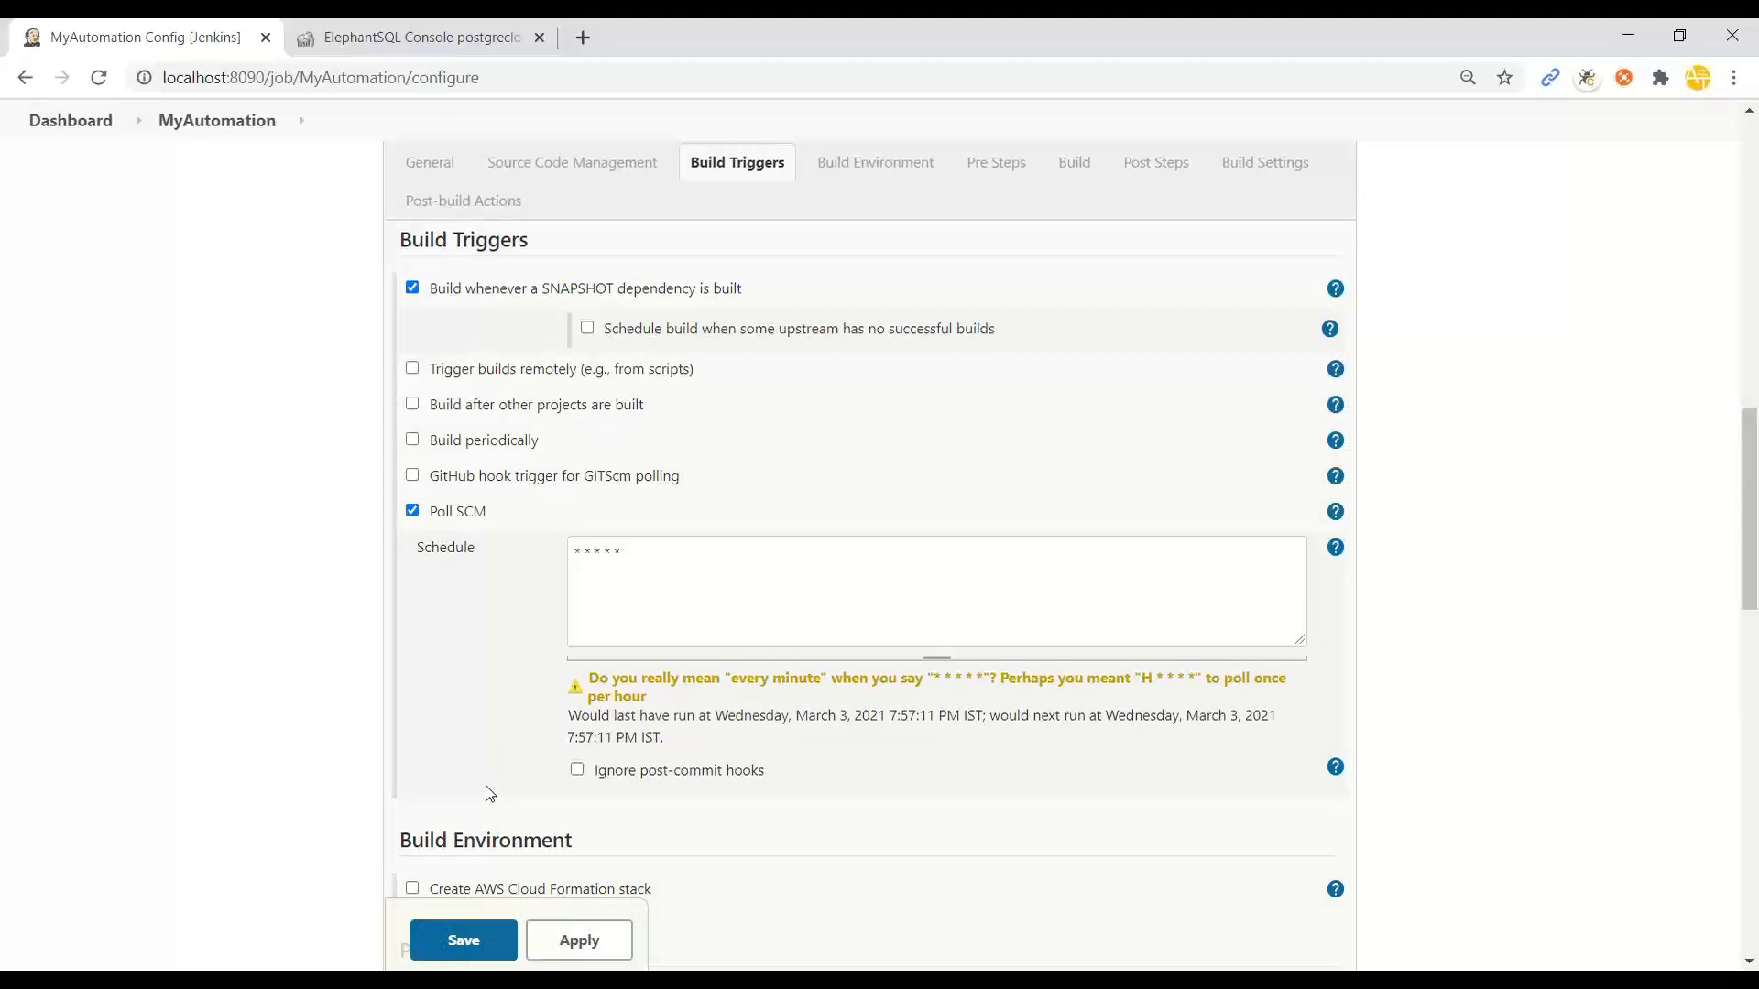
mouse_move(493, 788)
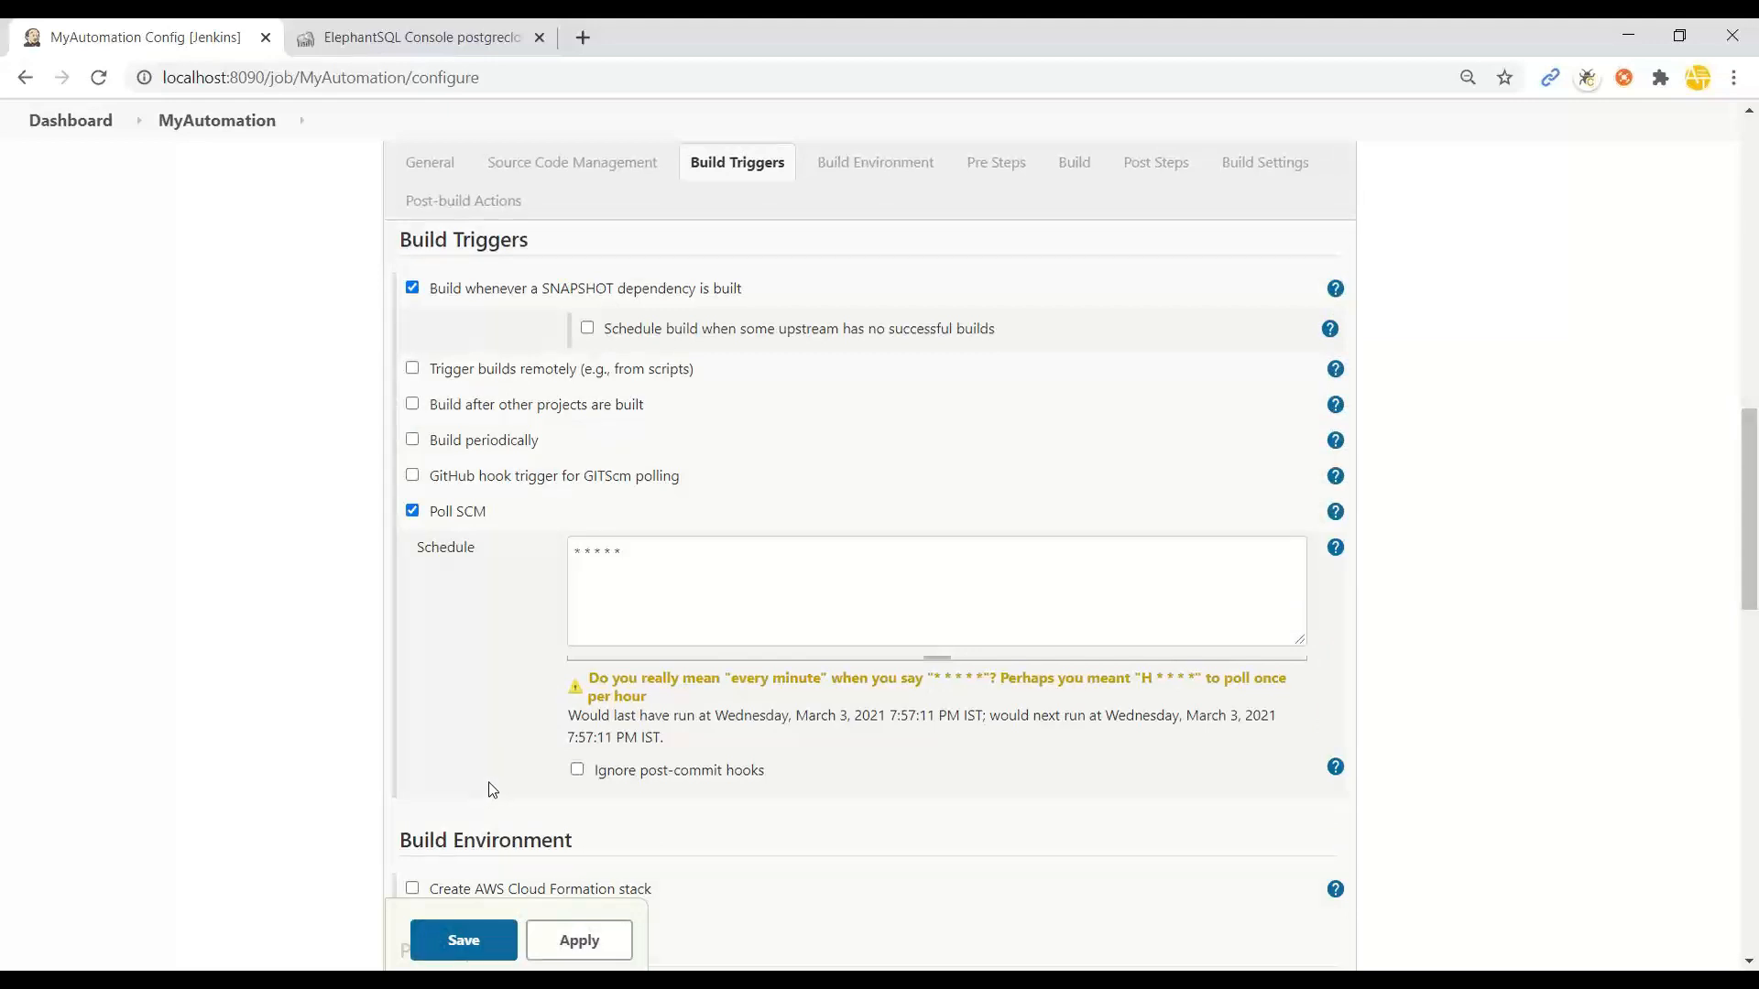
mouse_move(498, 784)
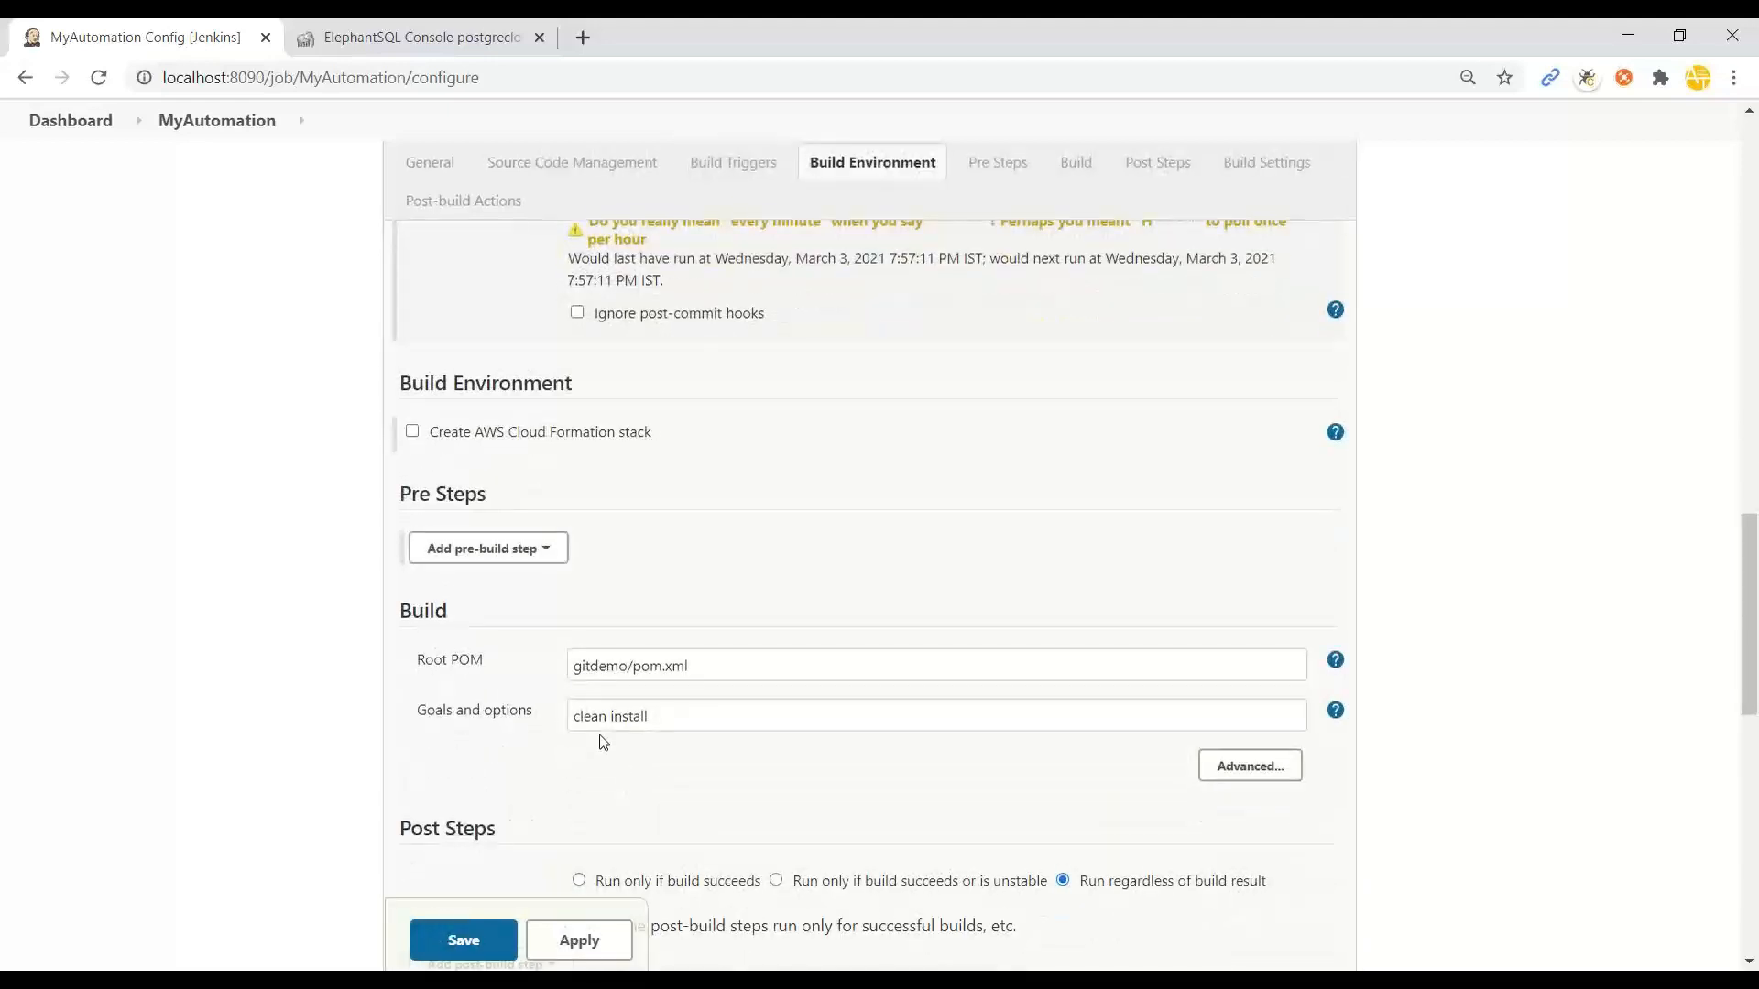
Step: Review the Maven build, pre/post steps and Cloud Foundry push action, then save the job
click(1158, 161)
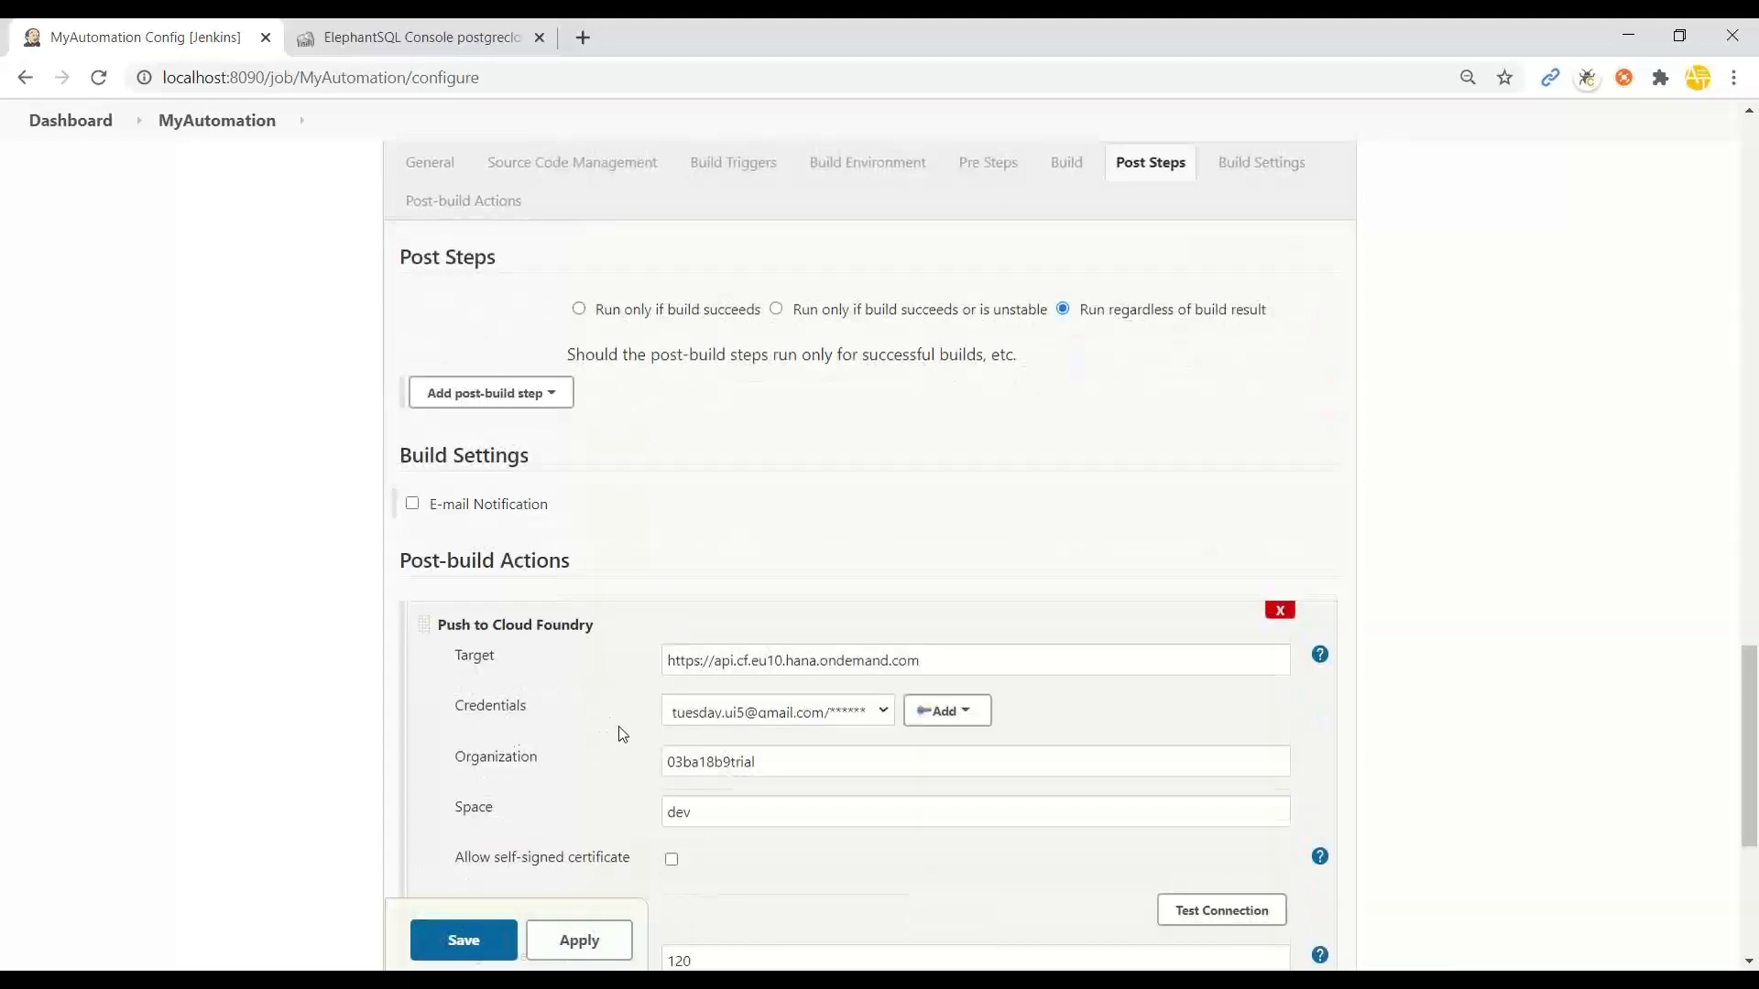
click(1067, 162)
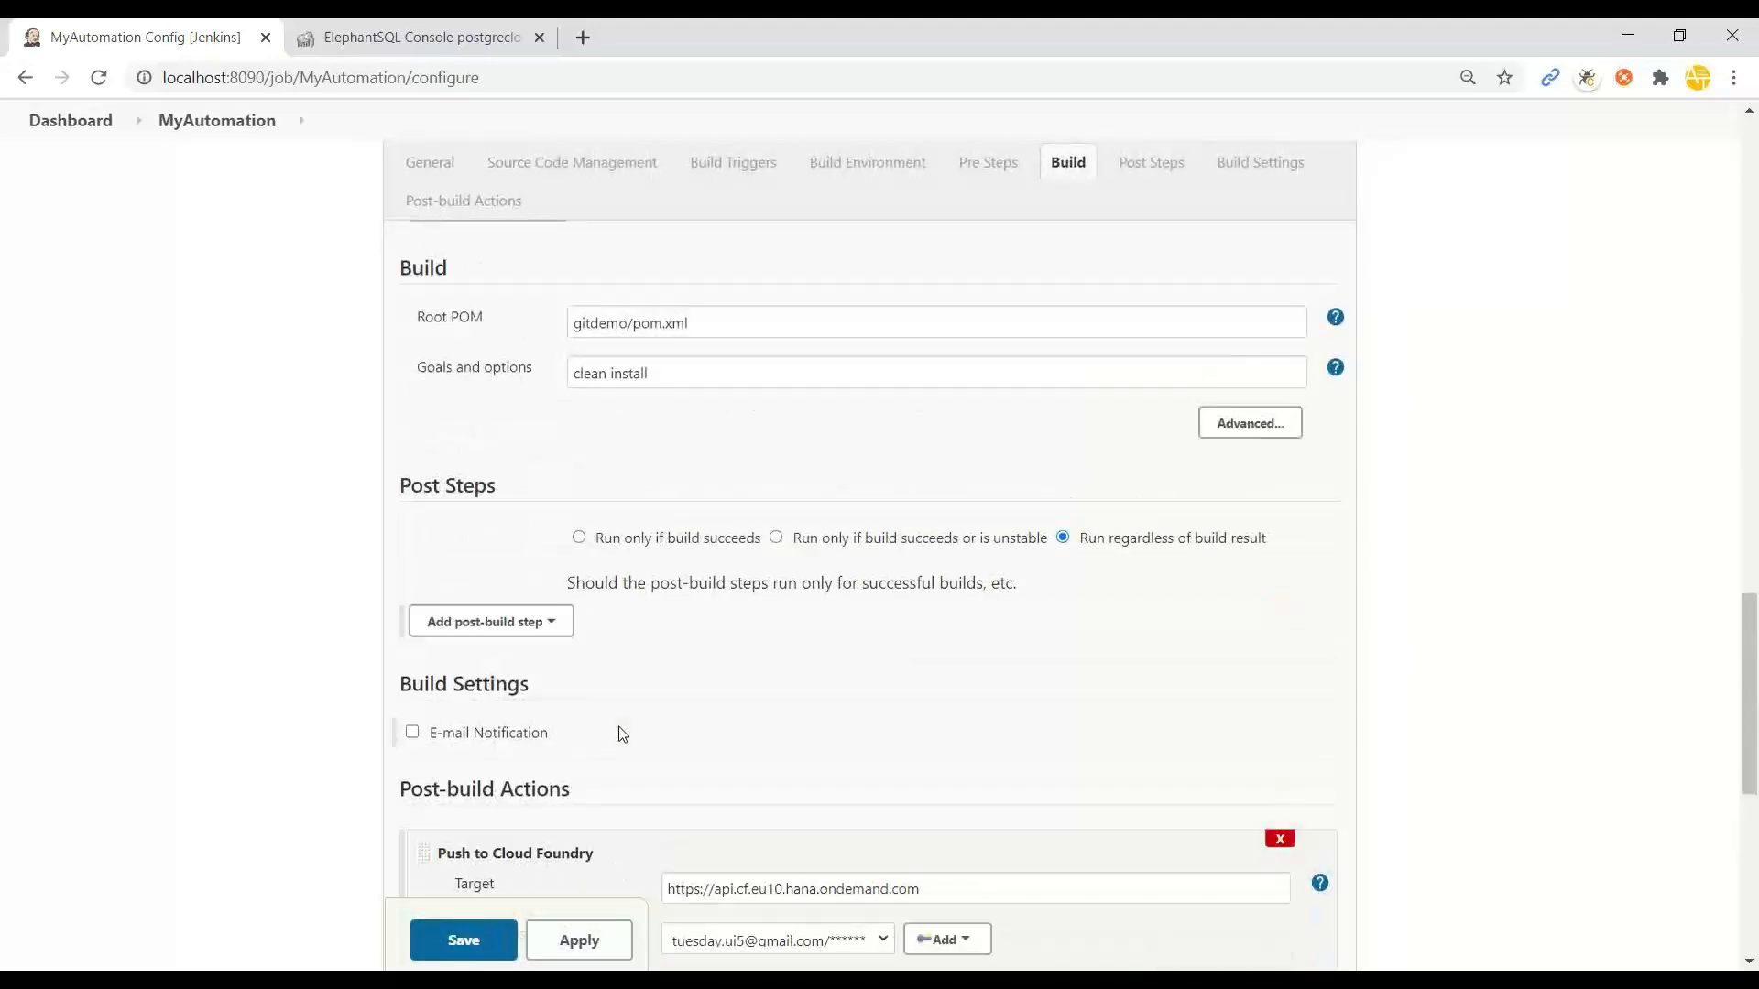
click(988, 161)
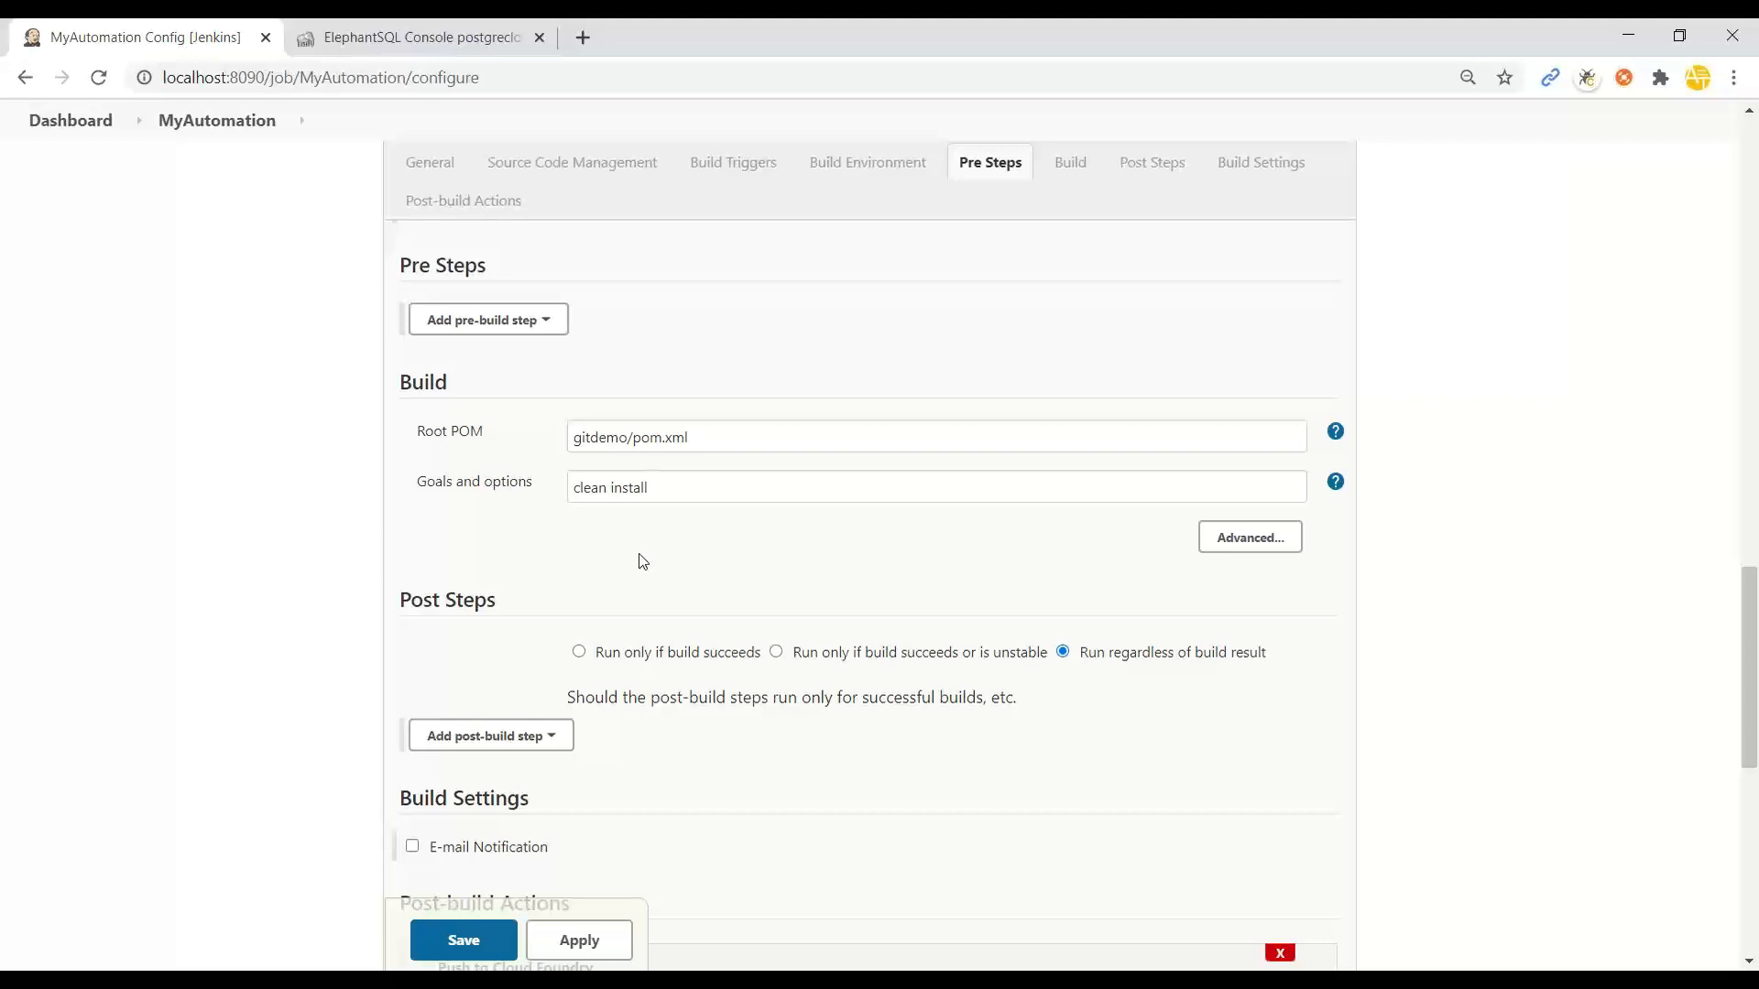
click(1070, 161)
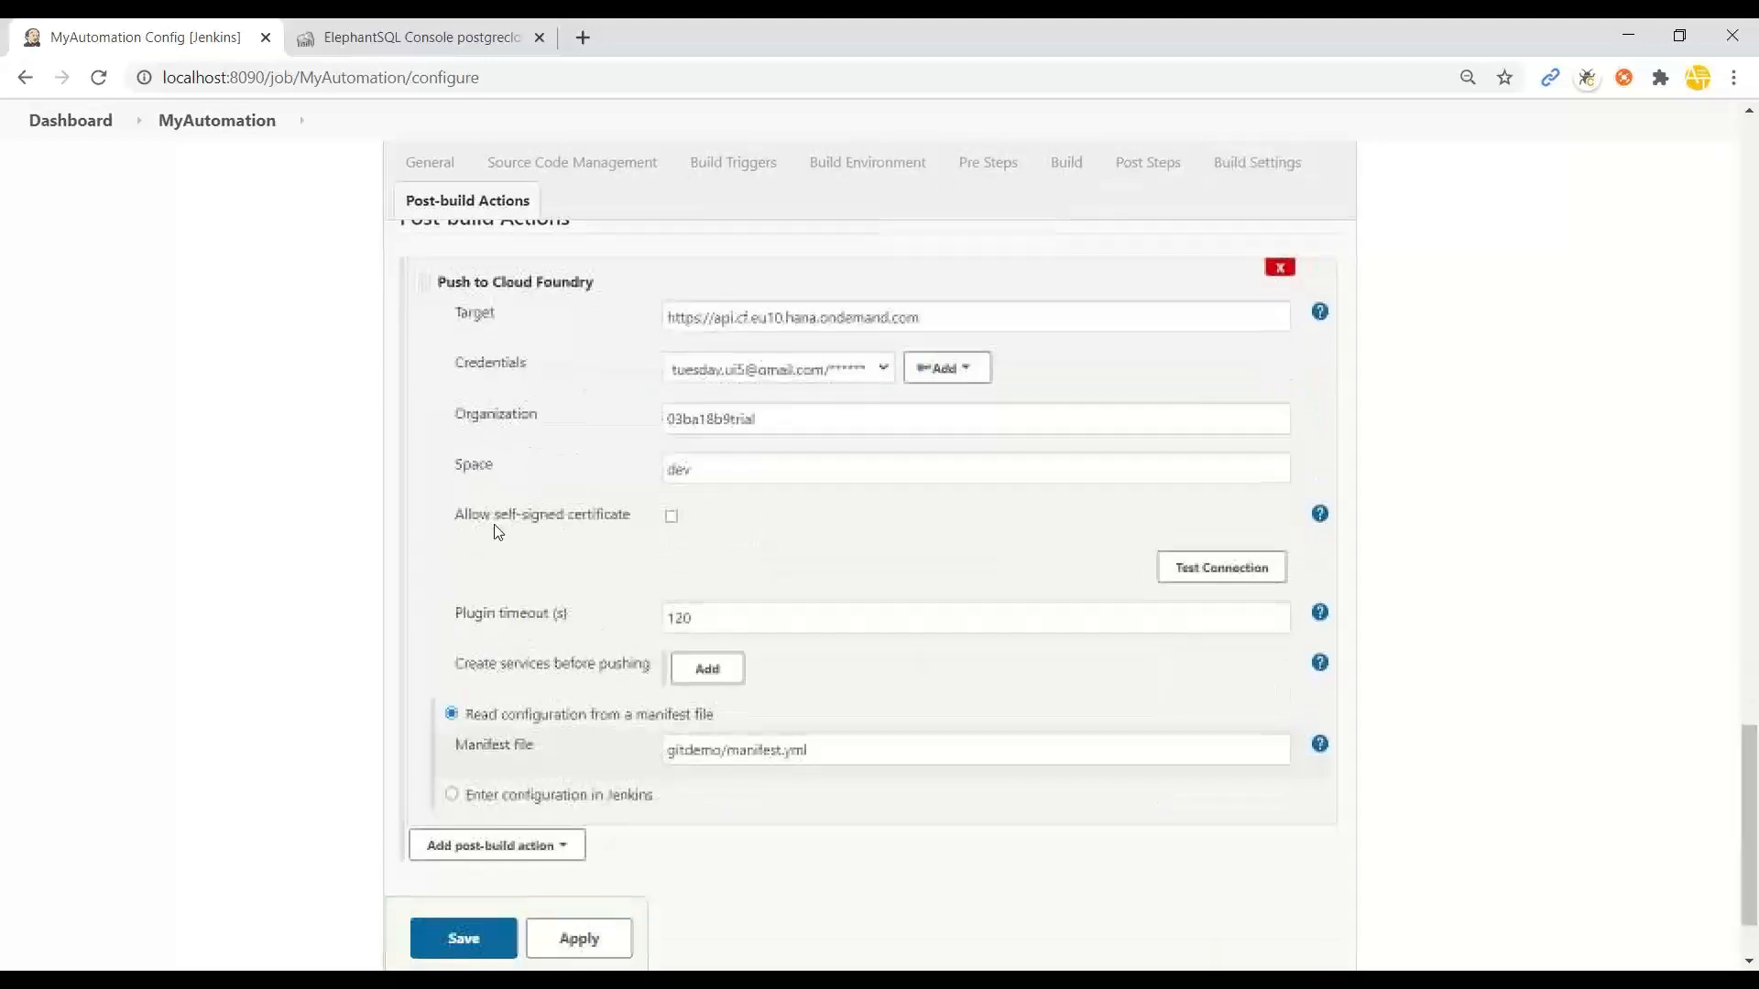
scroll(down, 3)
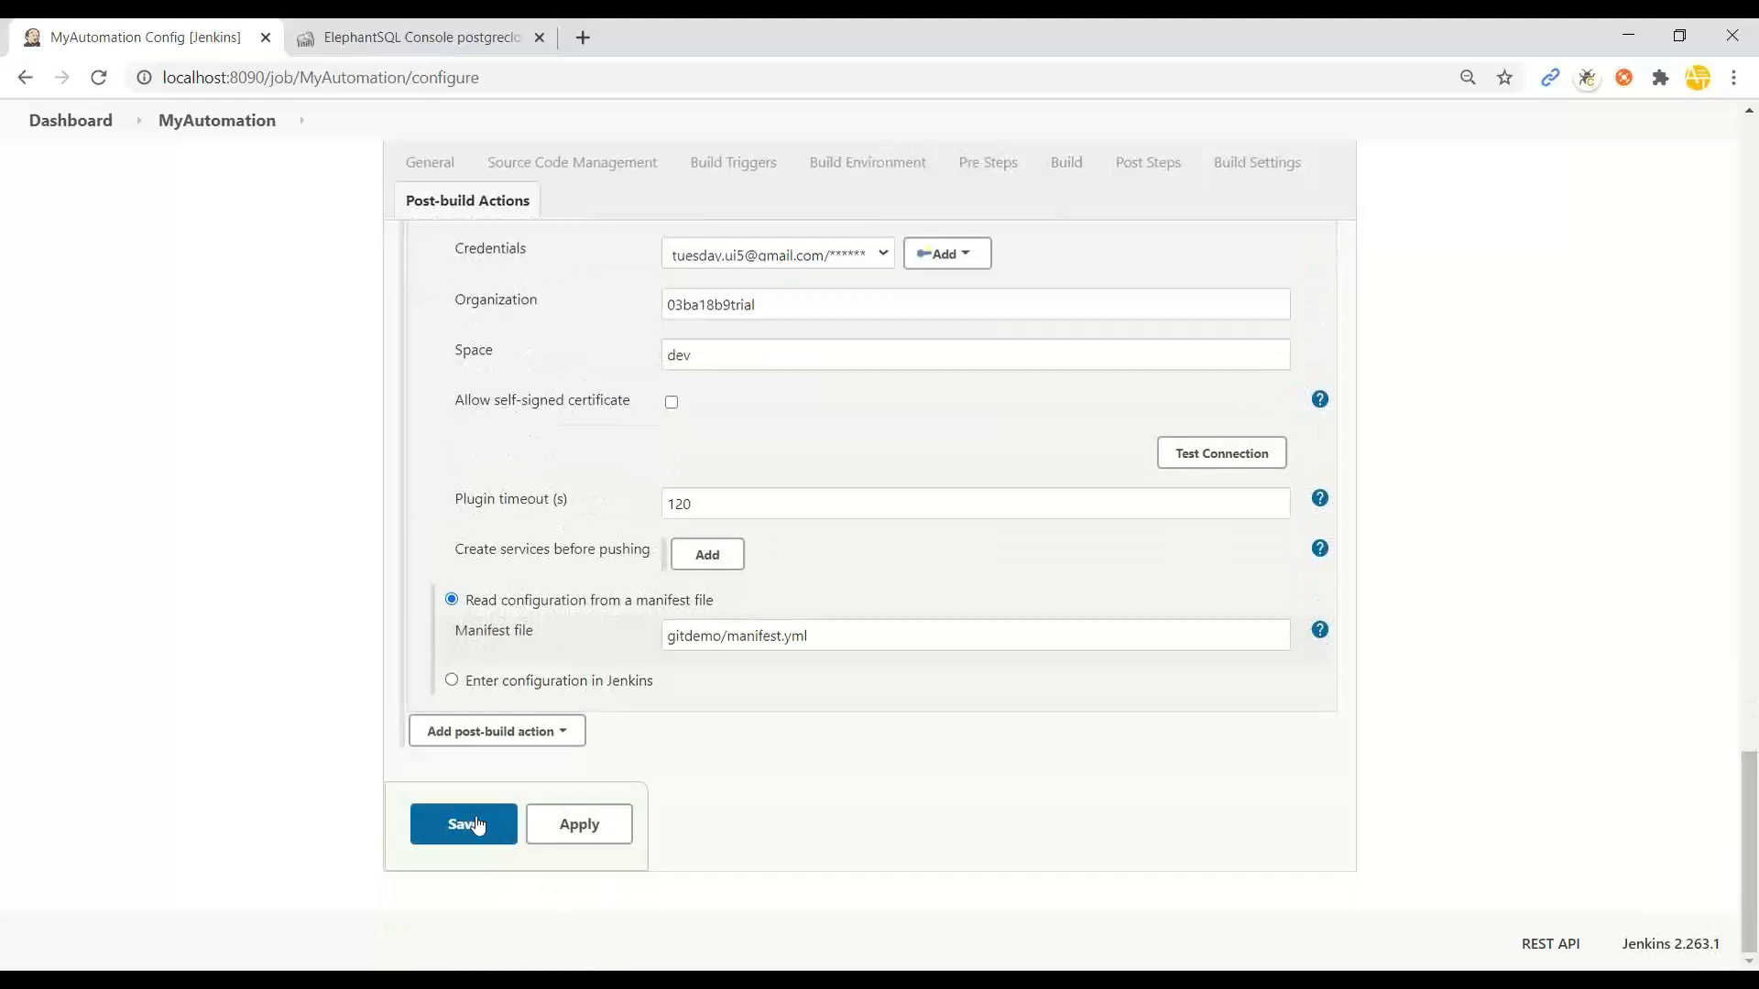
click(464, 825)
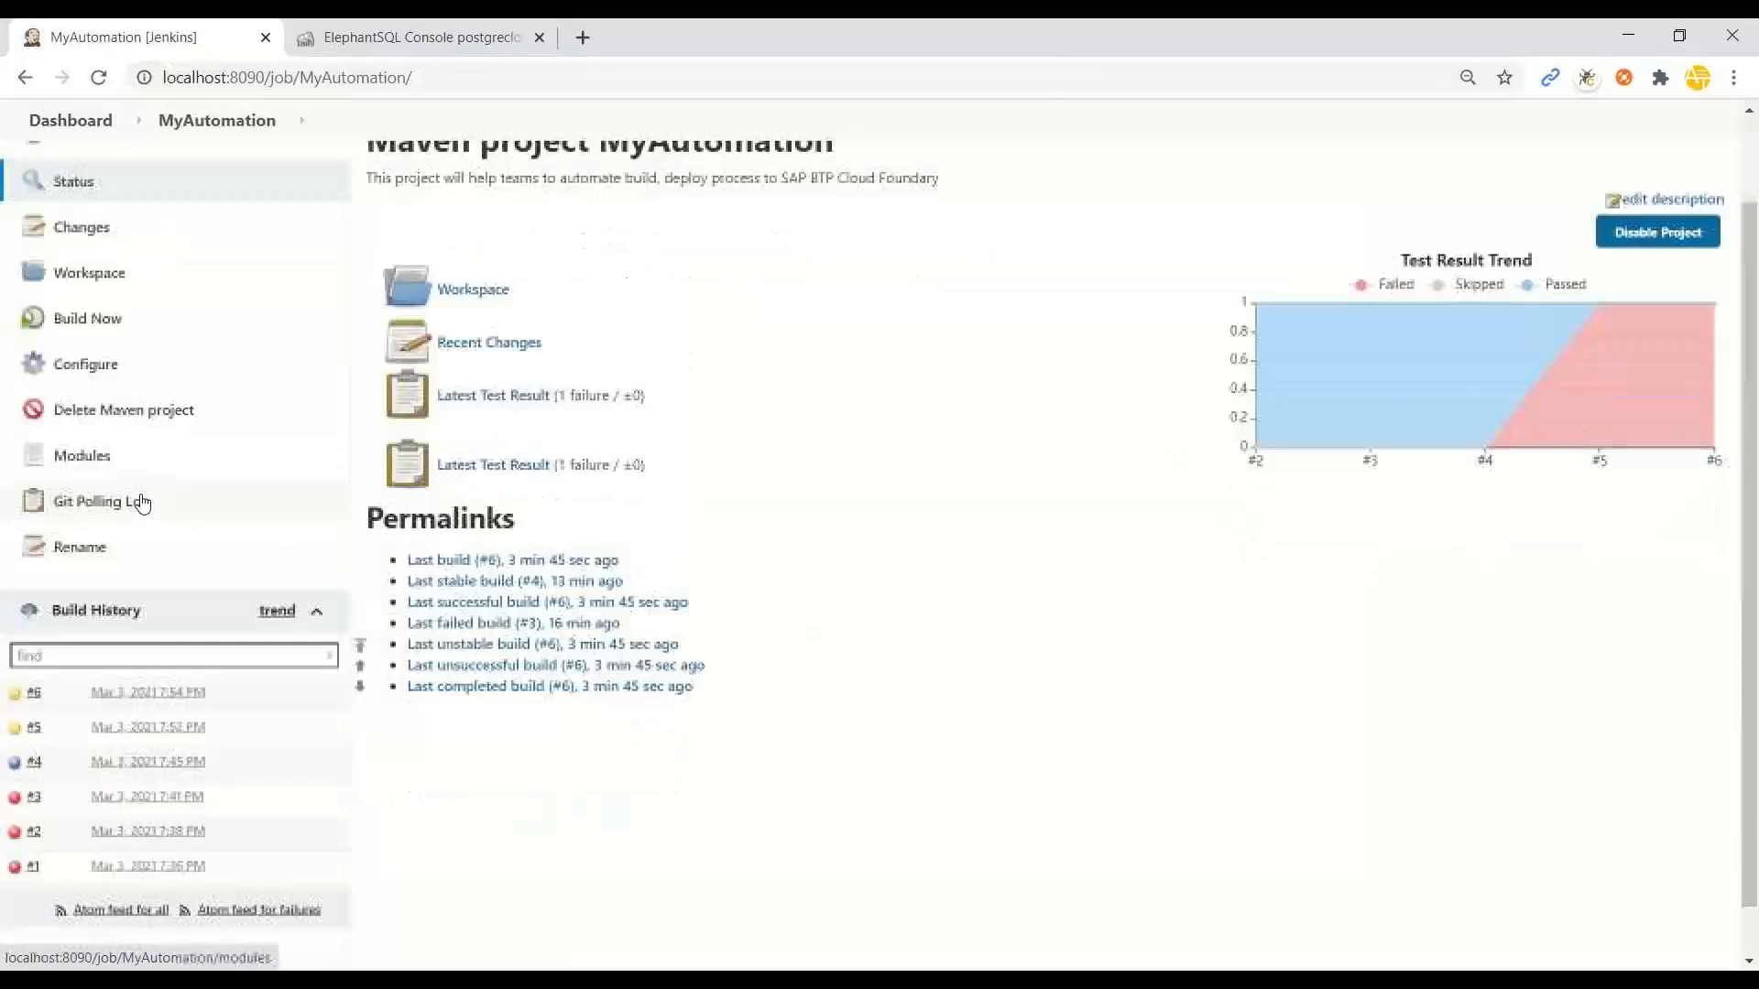
Step: Bring up the details page of build #4 from the Build History
click(38, 763)
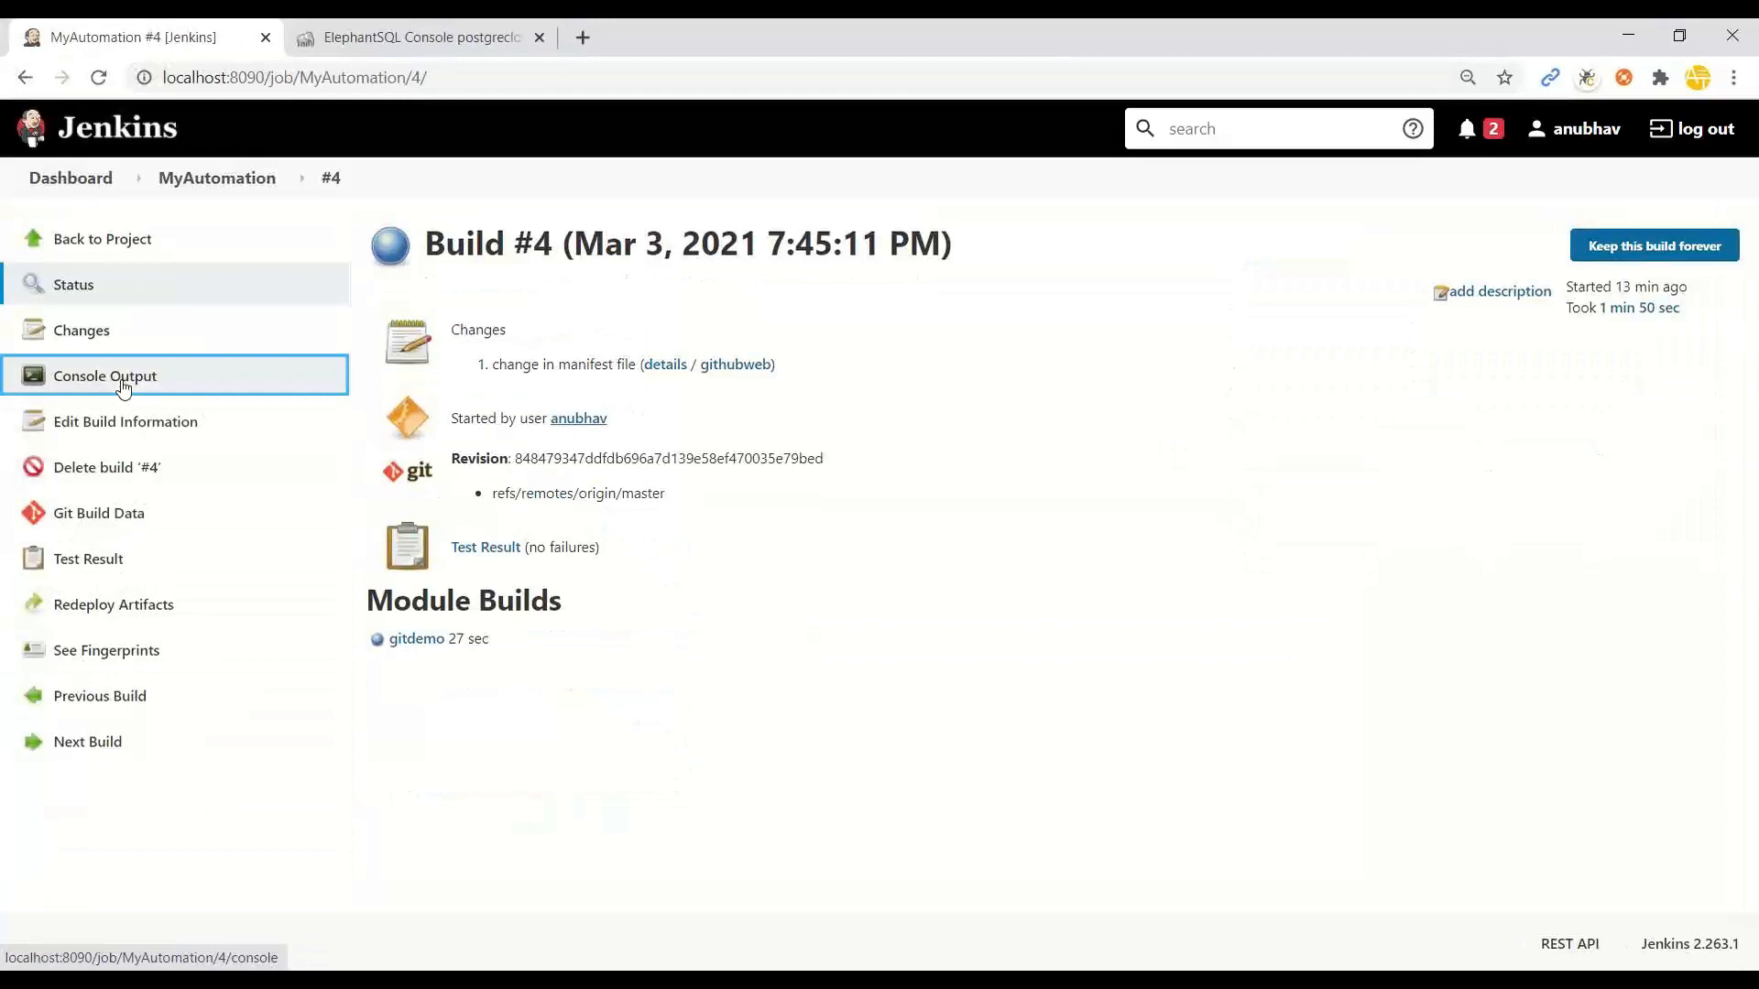
Step: Read build #4's console log through the successful Maven build and Cloud Foundry app upload
click(104, 378)
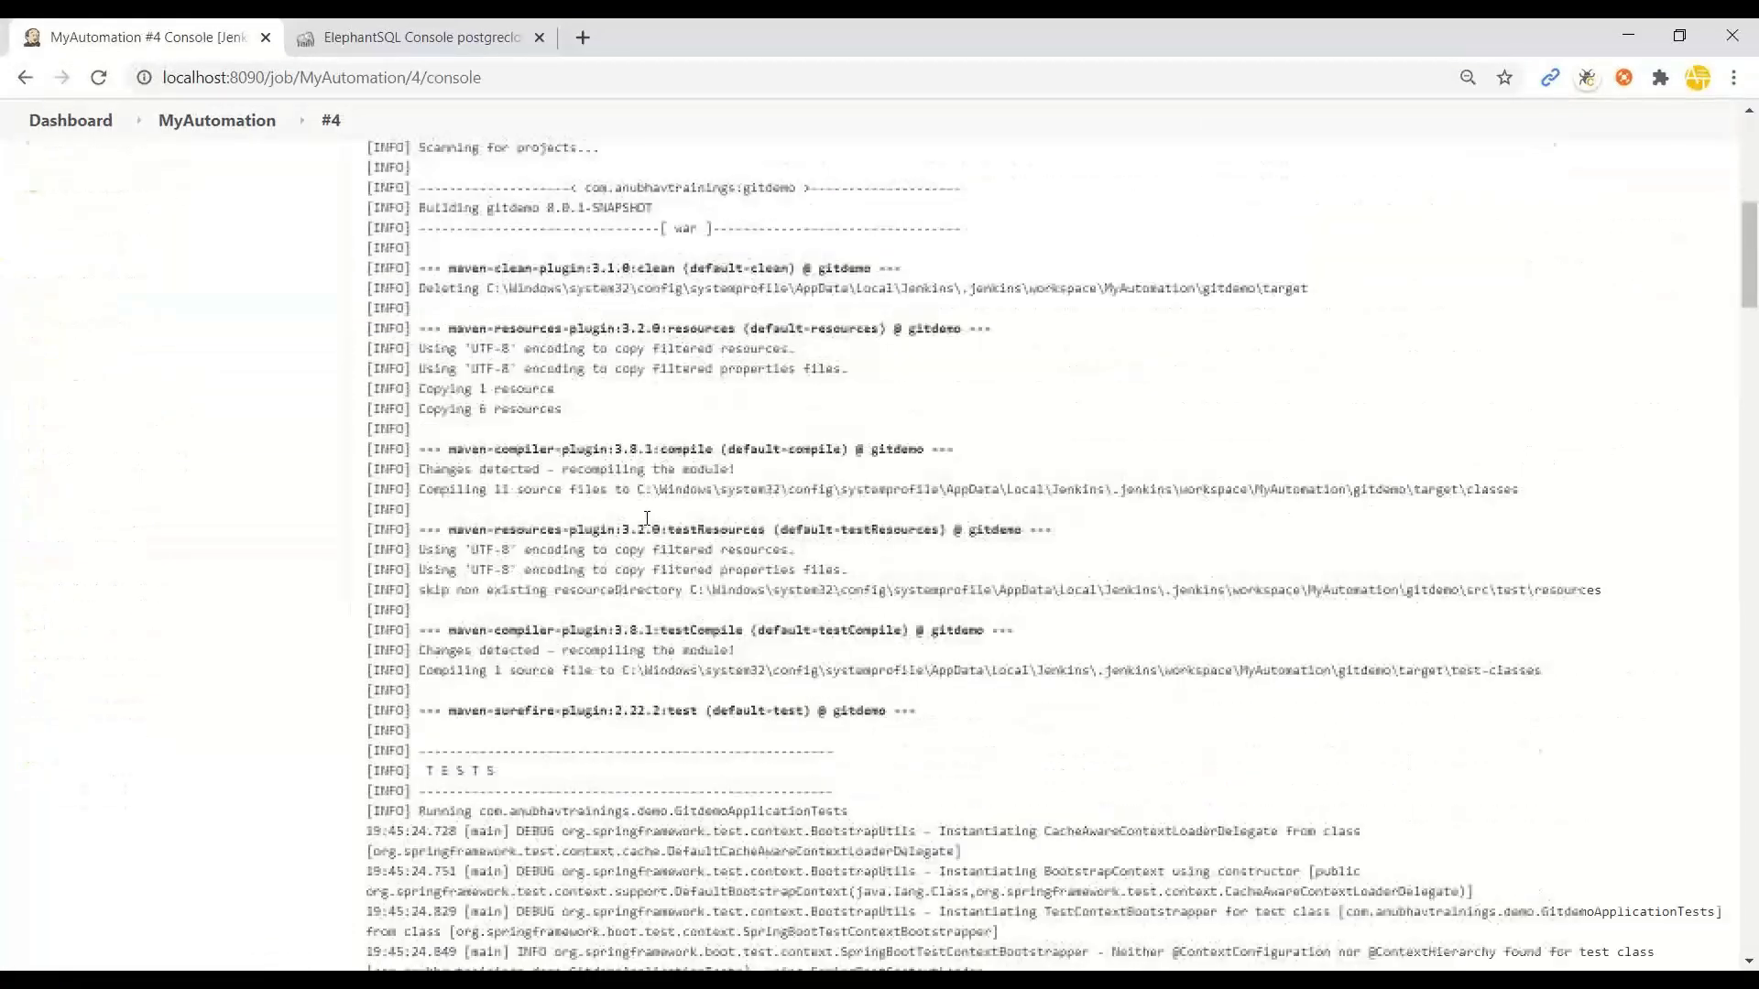
scroll(down, 3)
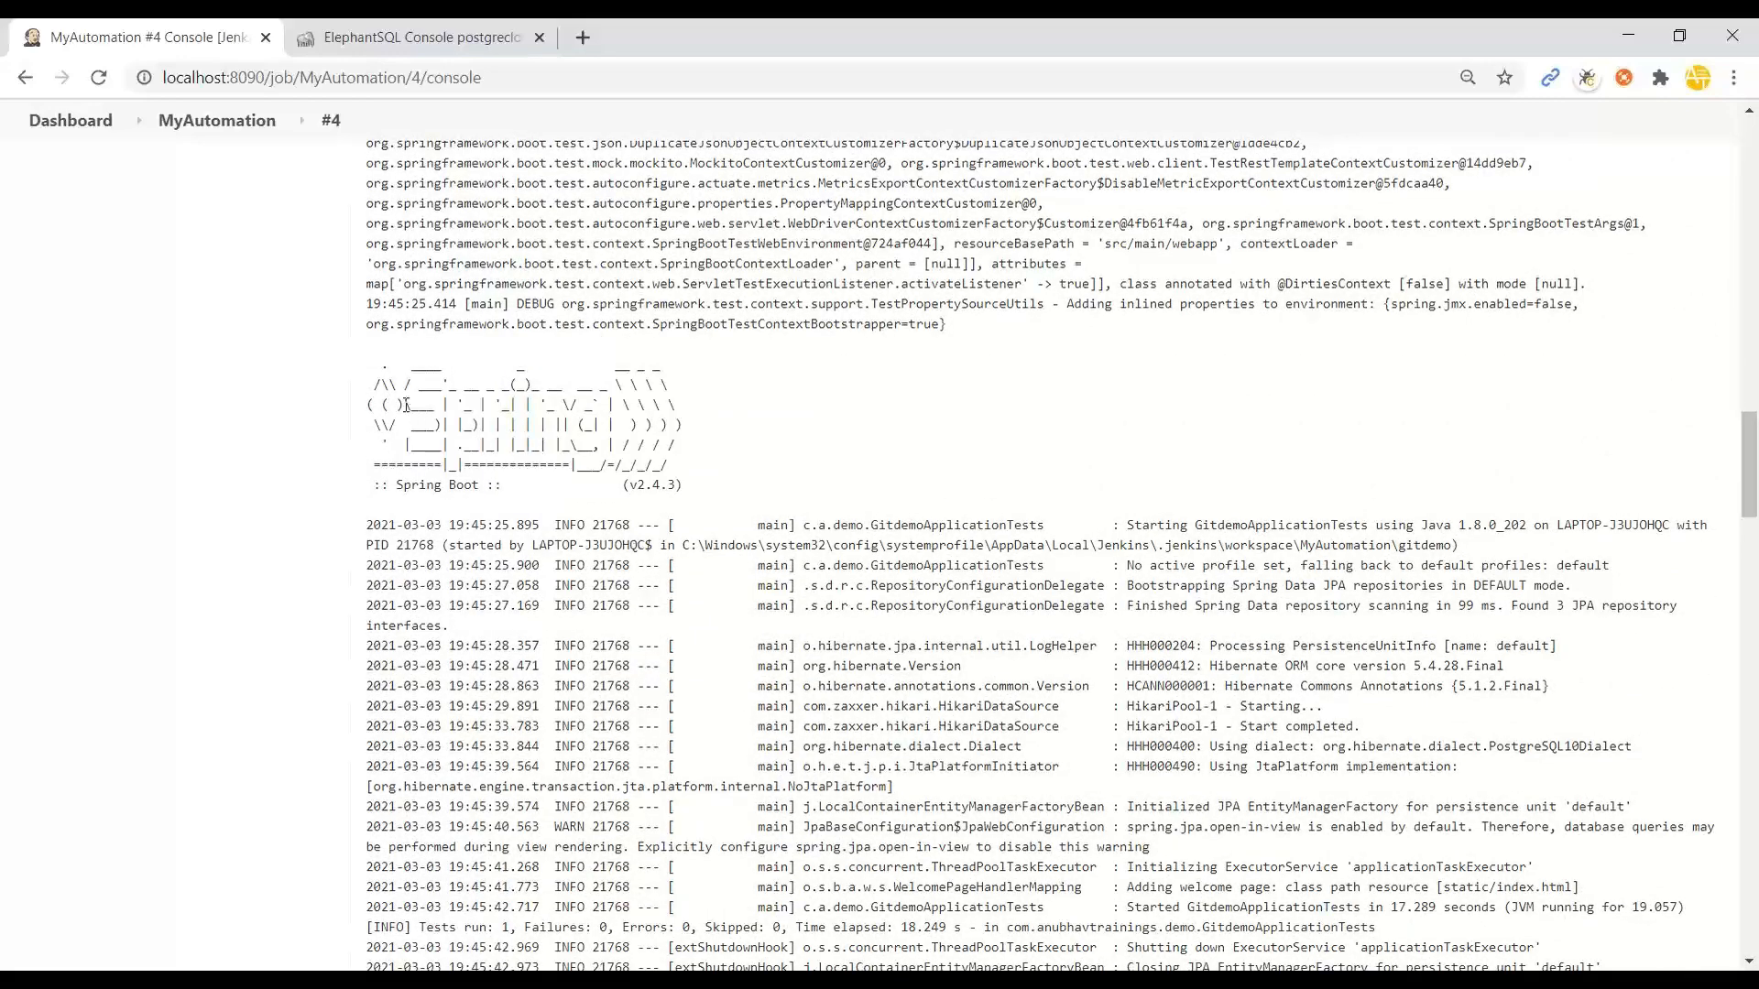
scroll(down, 3)
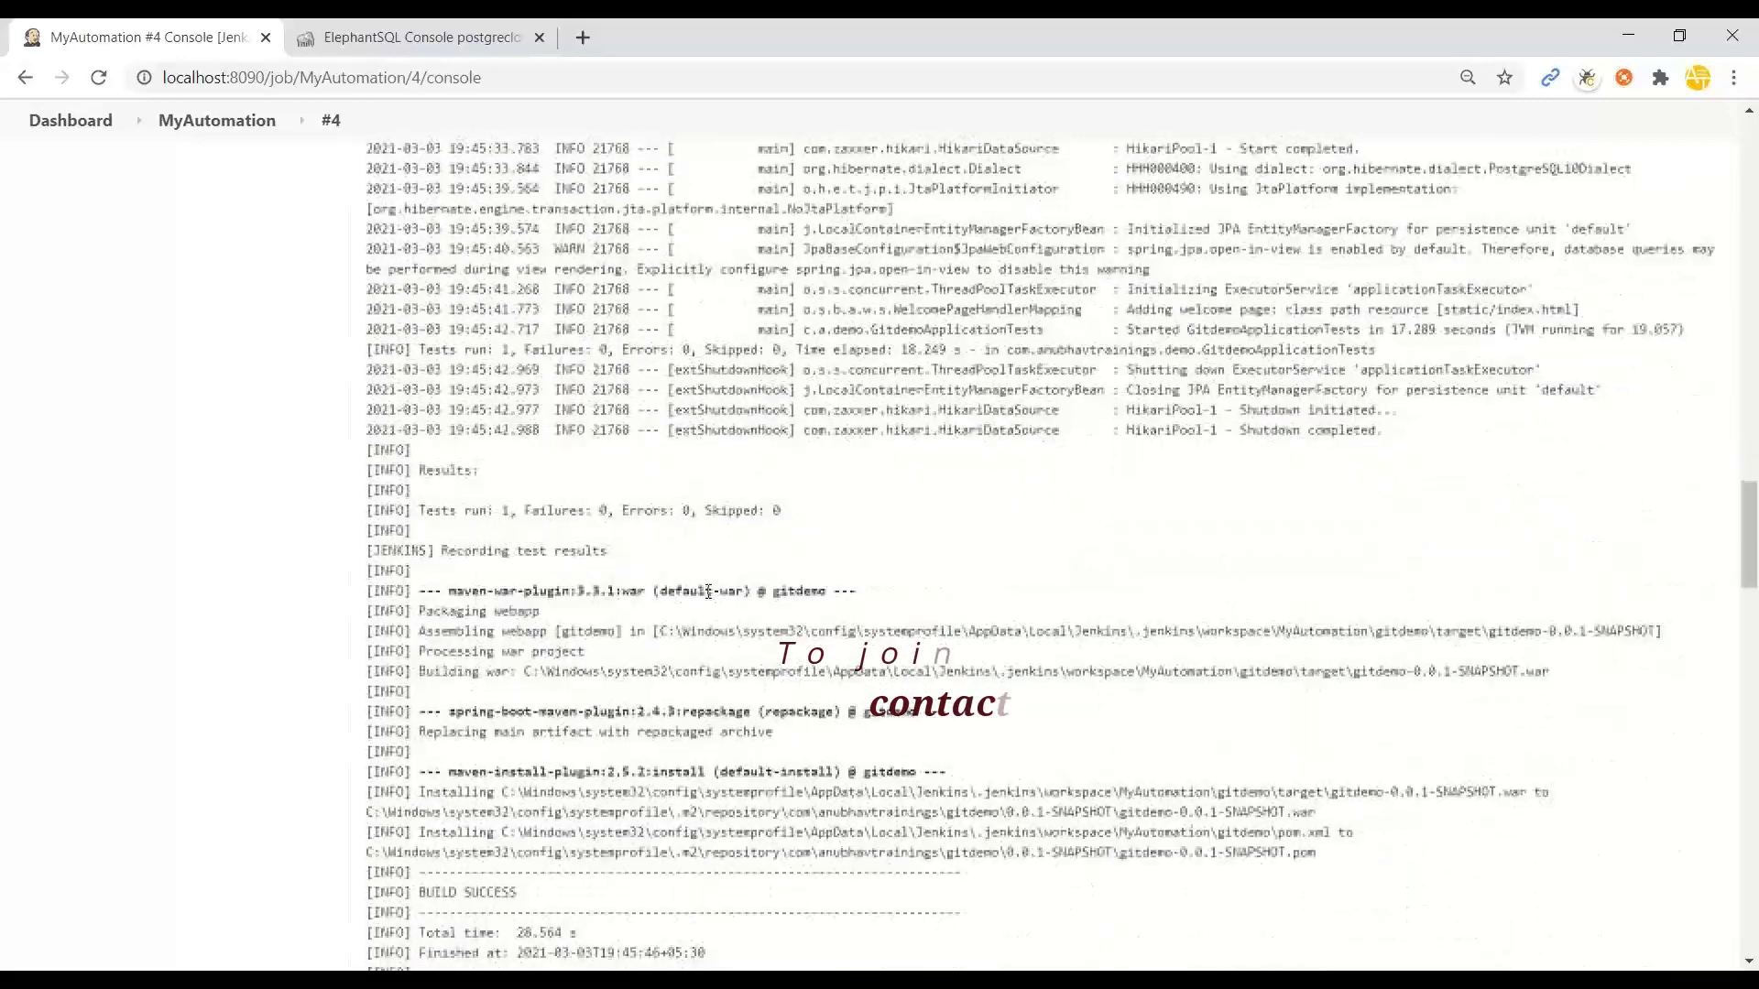
scroll(down, 3)
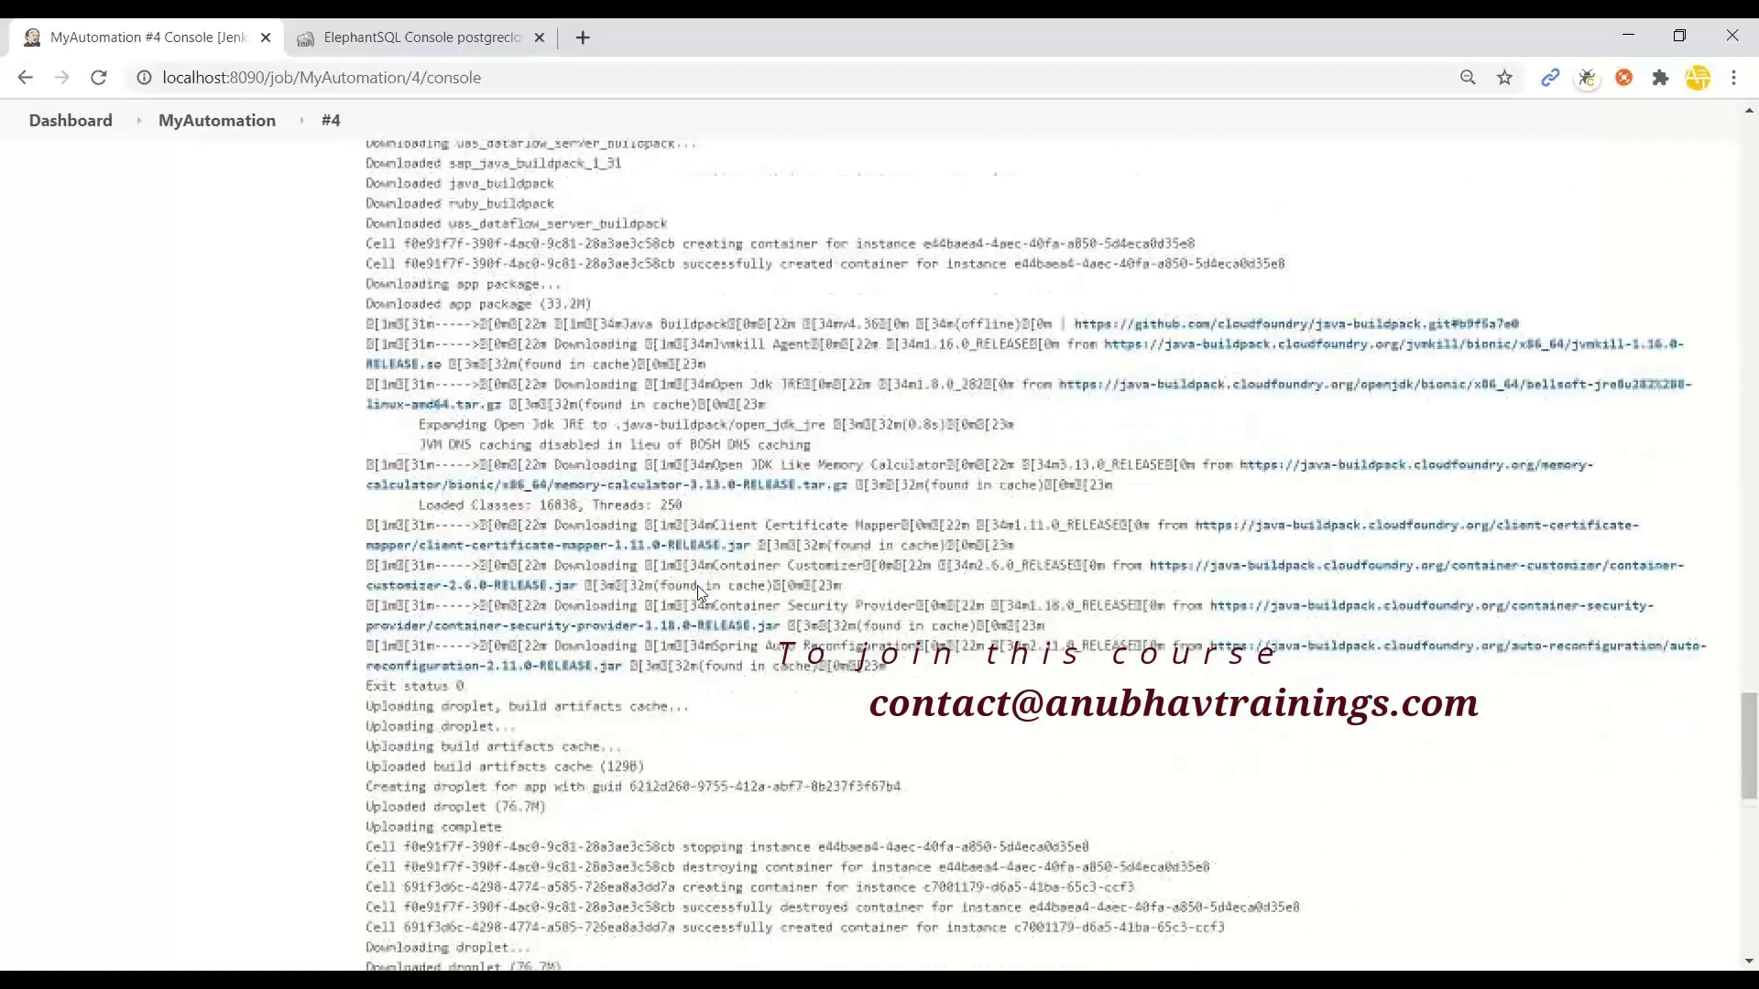
scroll(down, 3)
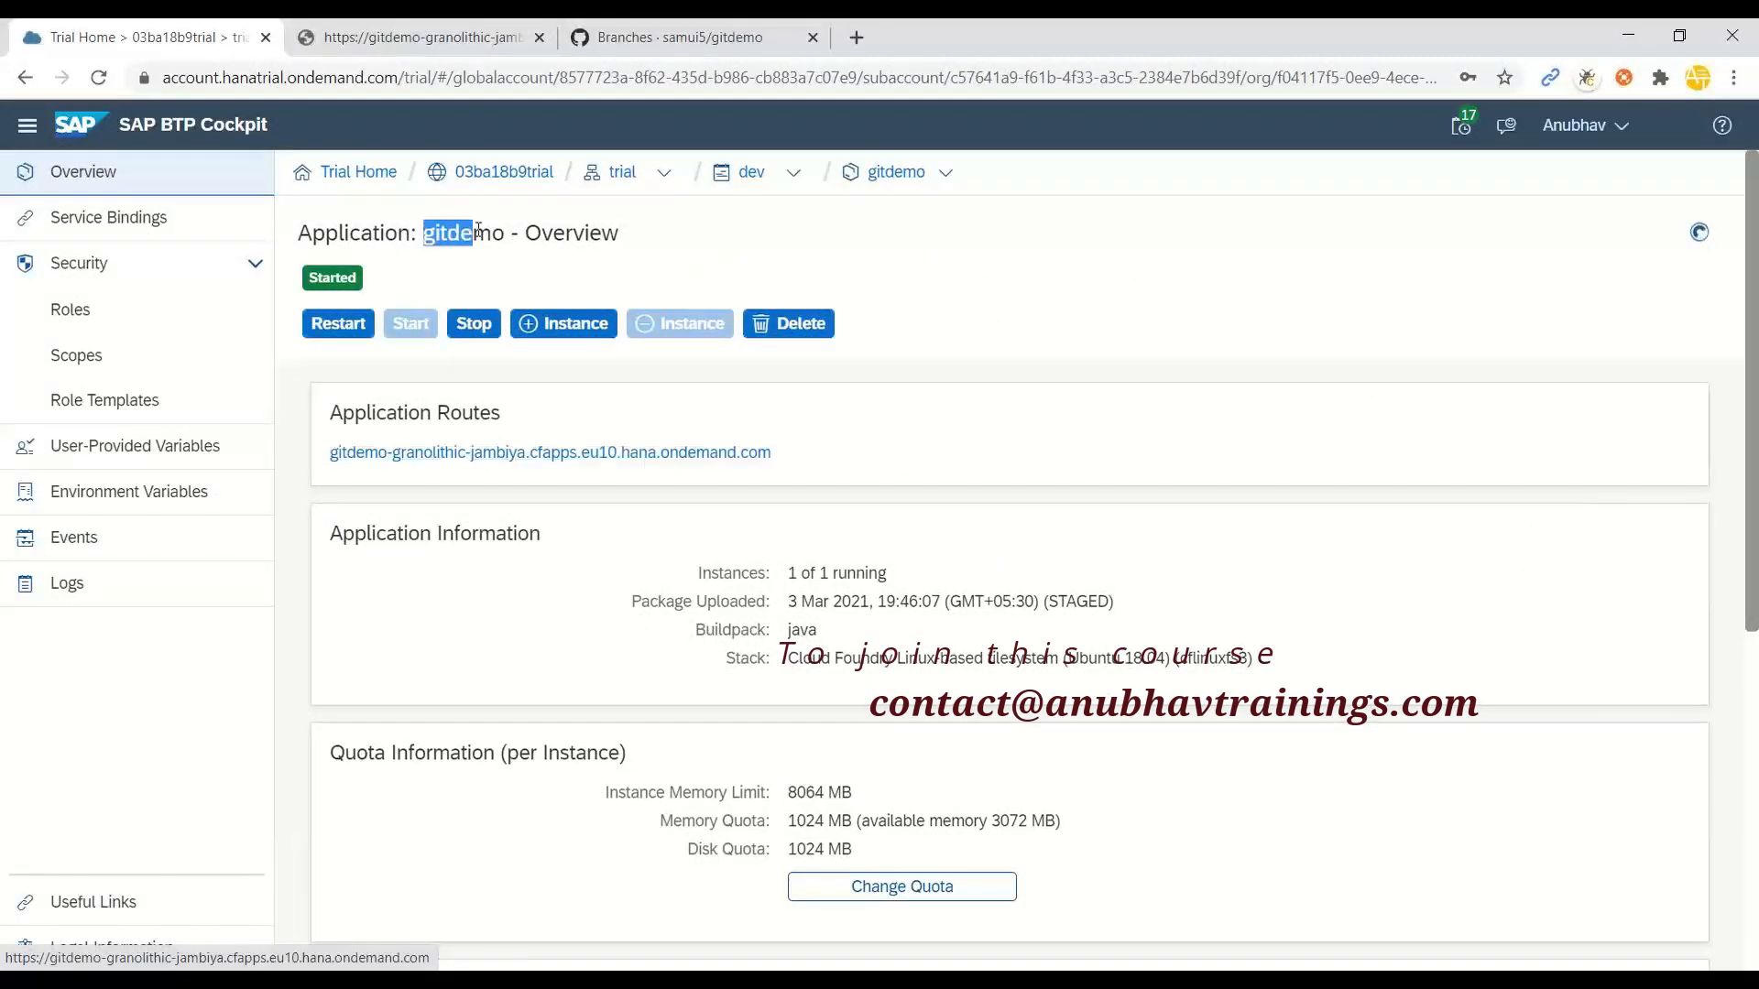
click(420, 36)
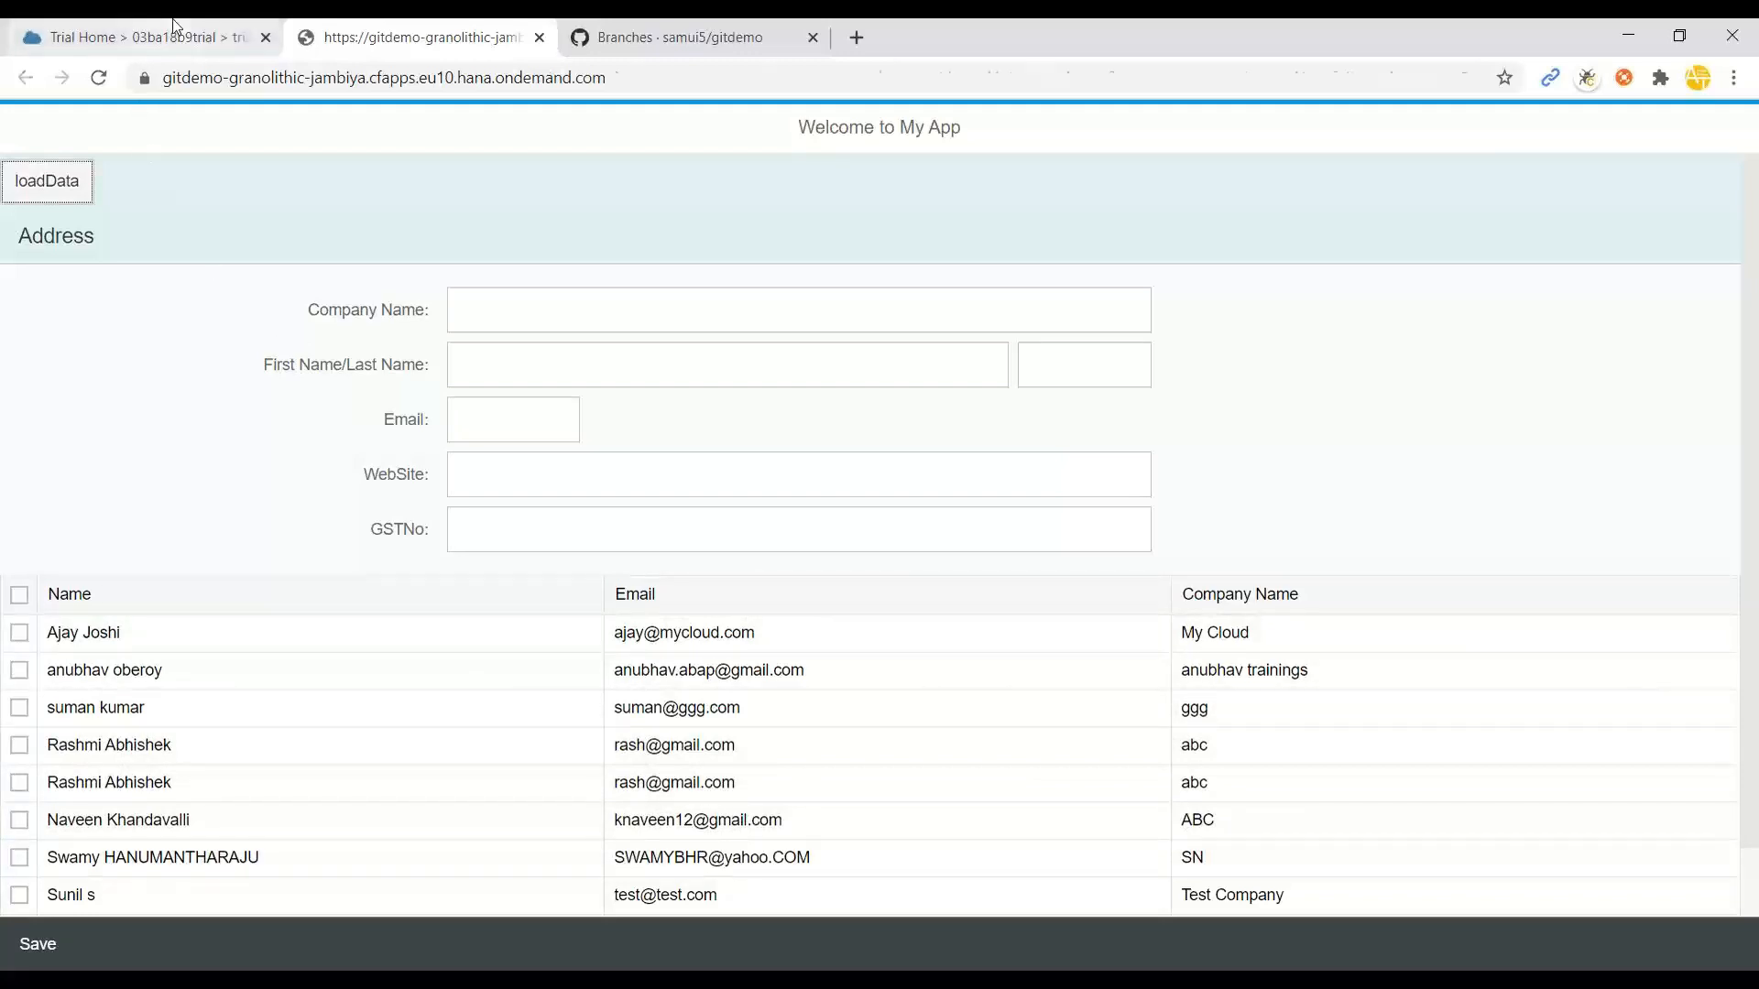
click(138, 37)
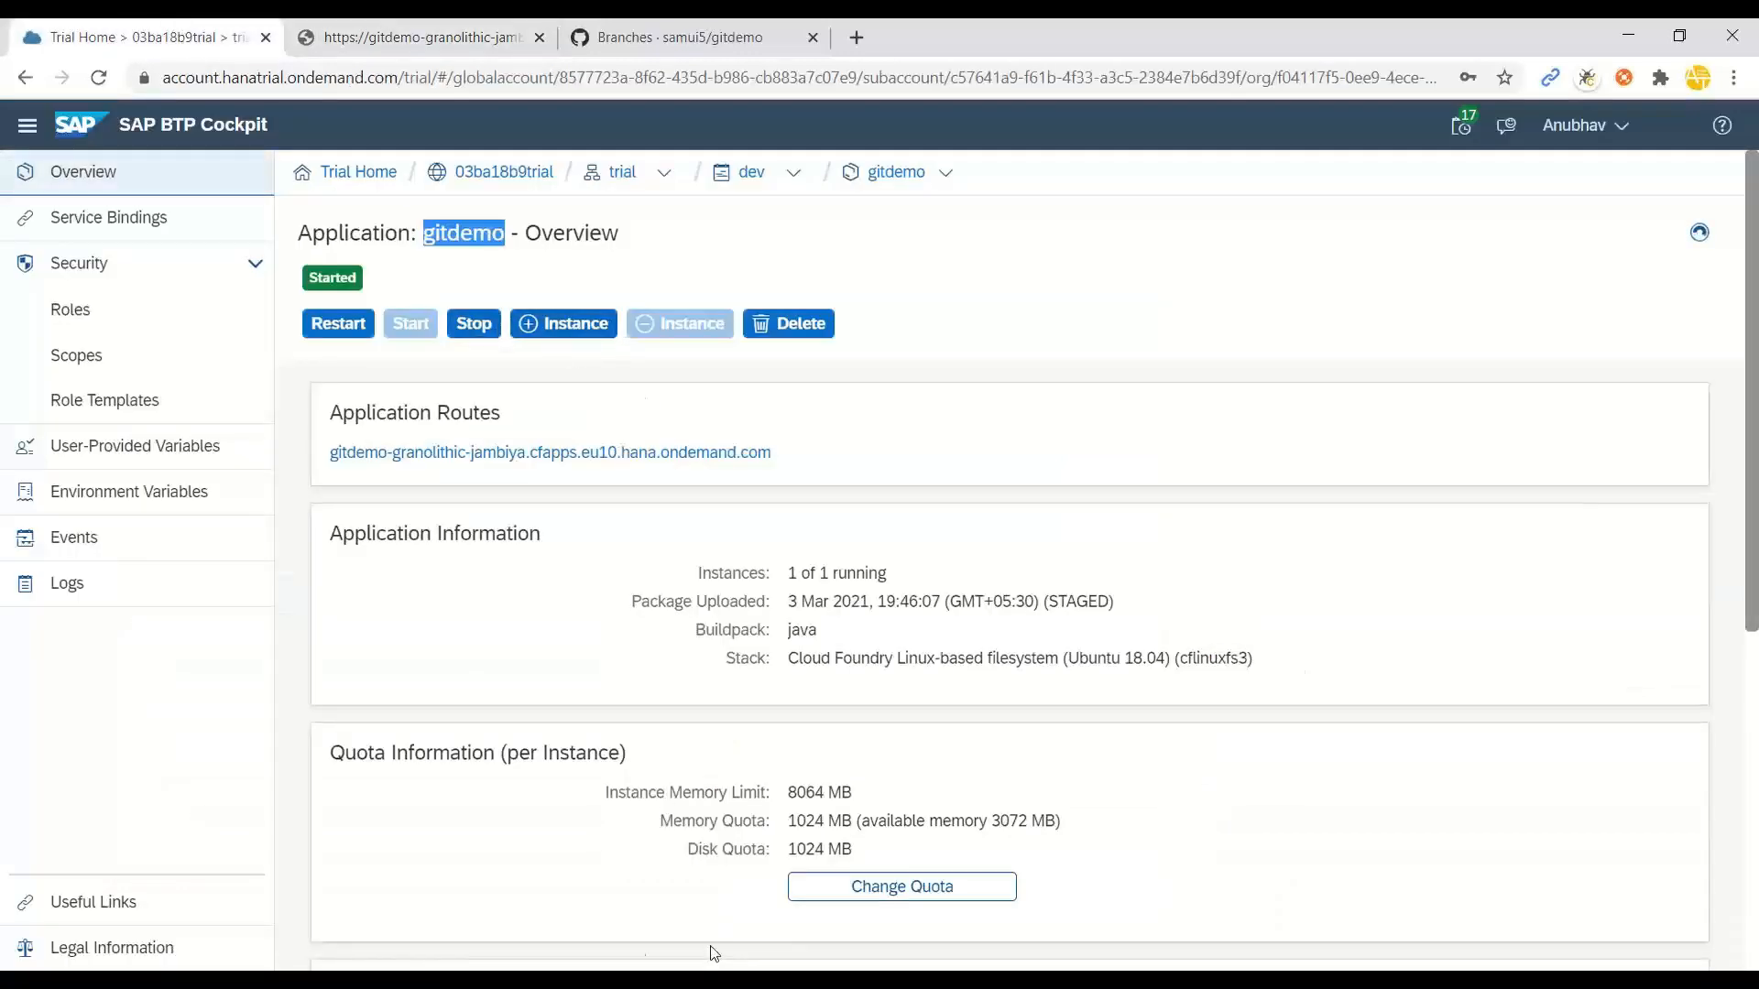